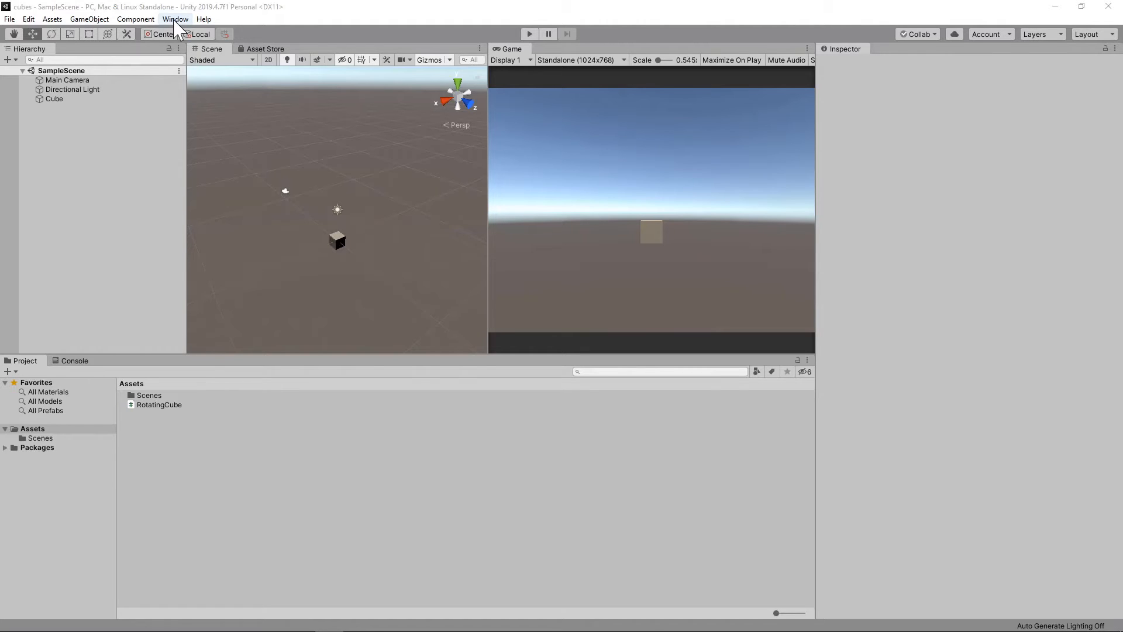
Search the Package Manager for 'input' and install the Input System package.
left_click(175, 18)
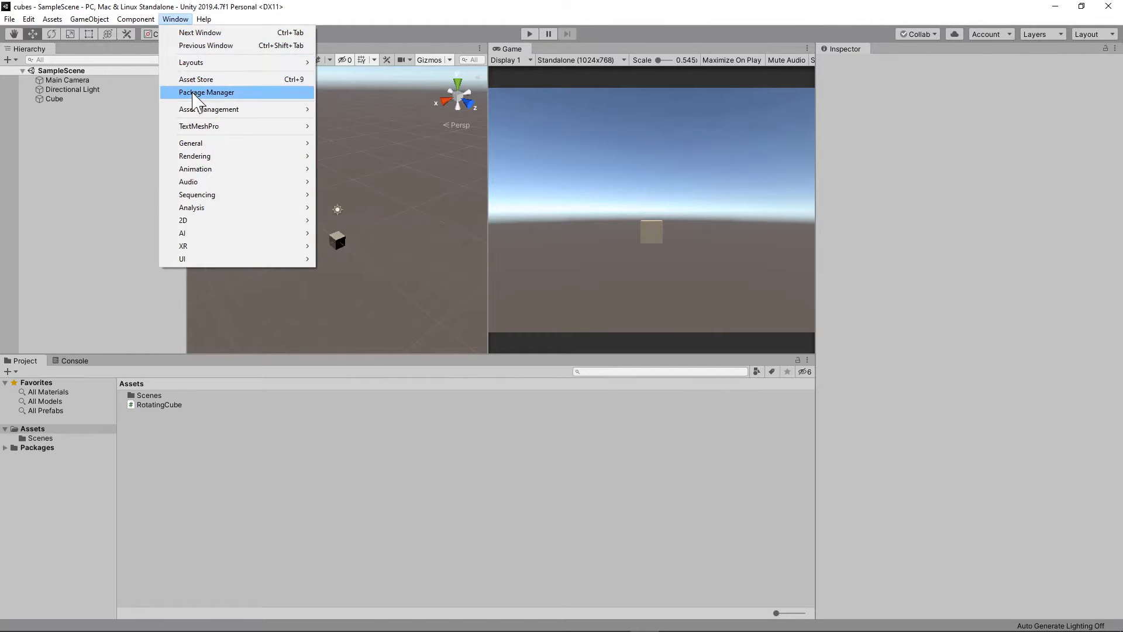
left_click(206, 92)
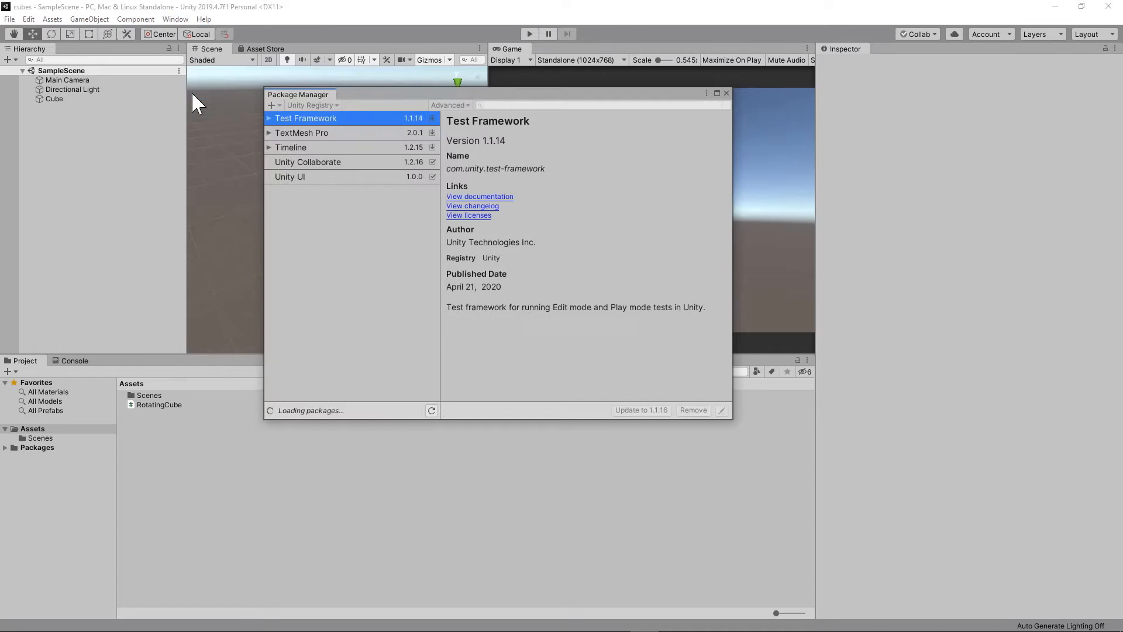
type("input")
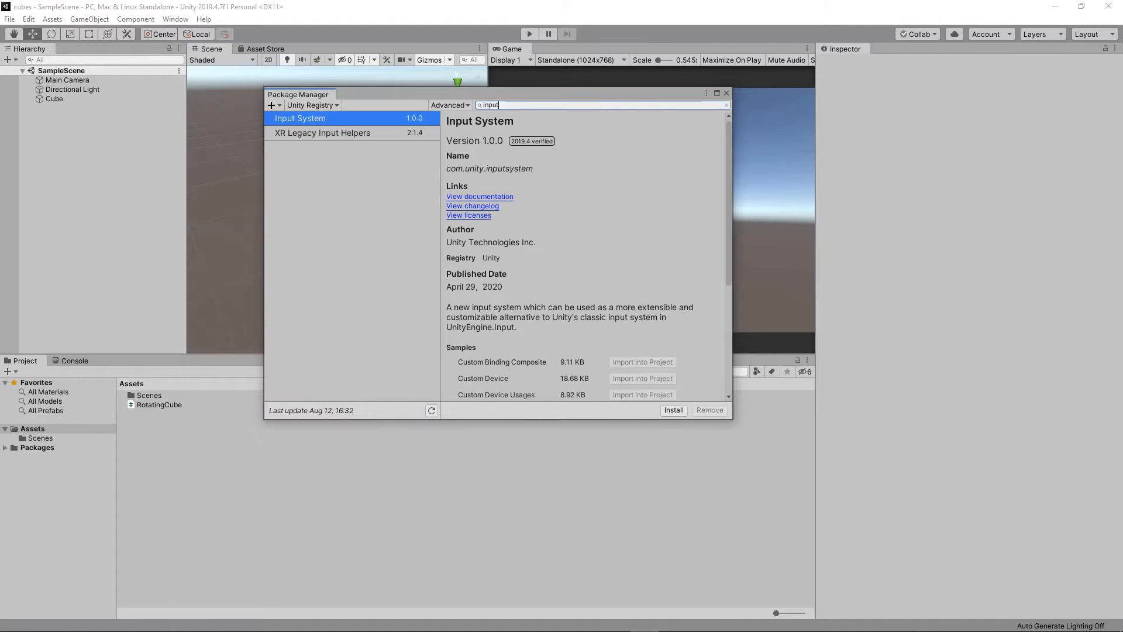
mouse_move(596, 337)
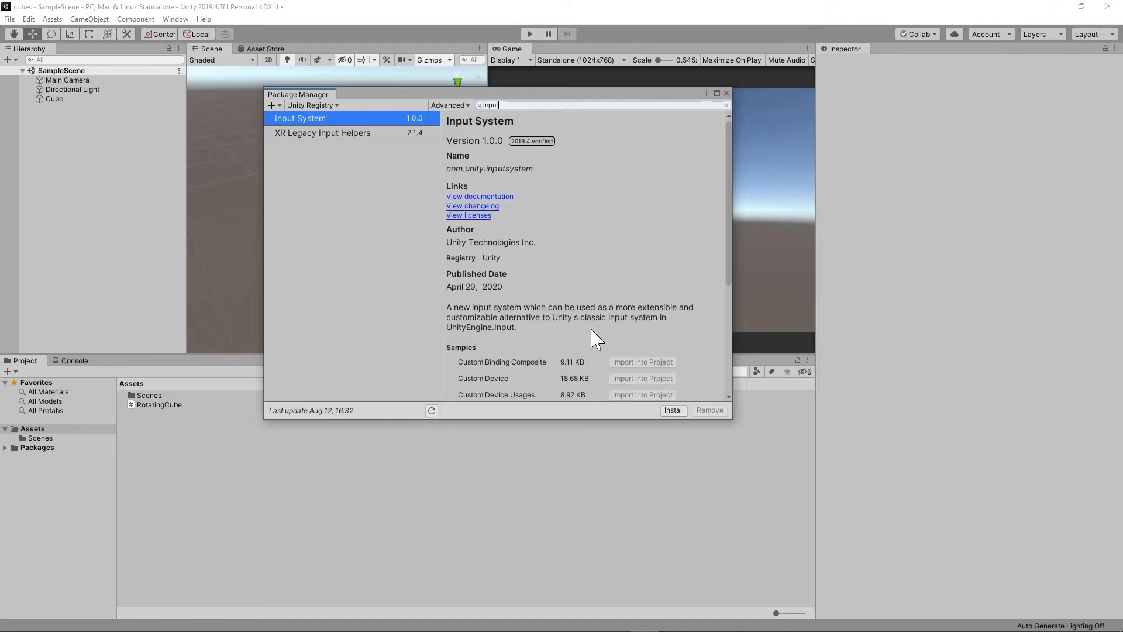
left_click(673, 409)
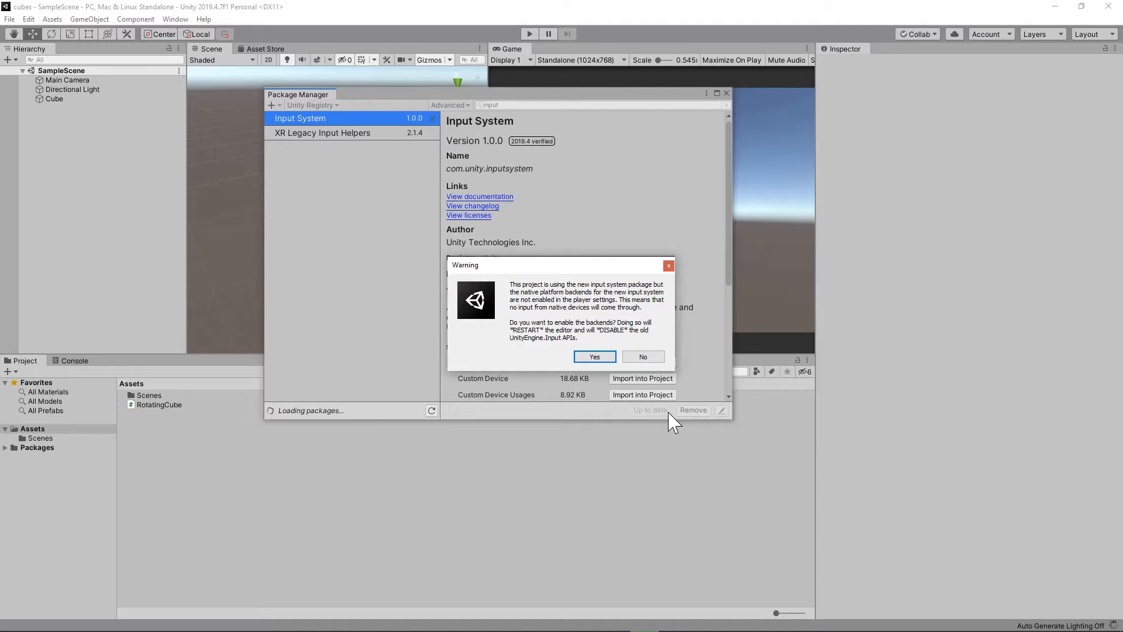
mouse_move(598, 373)
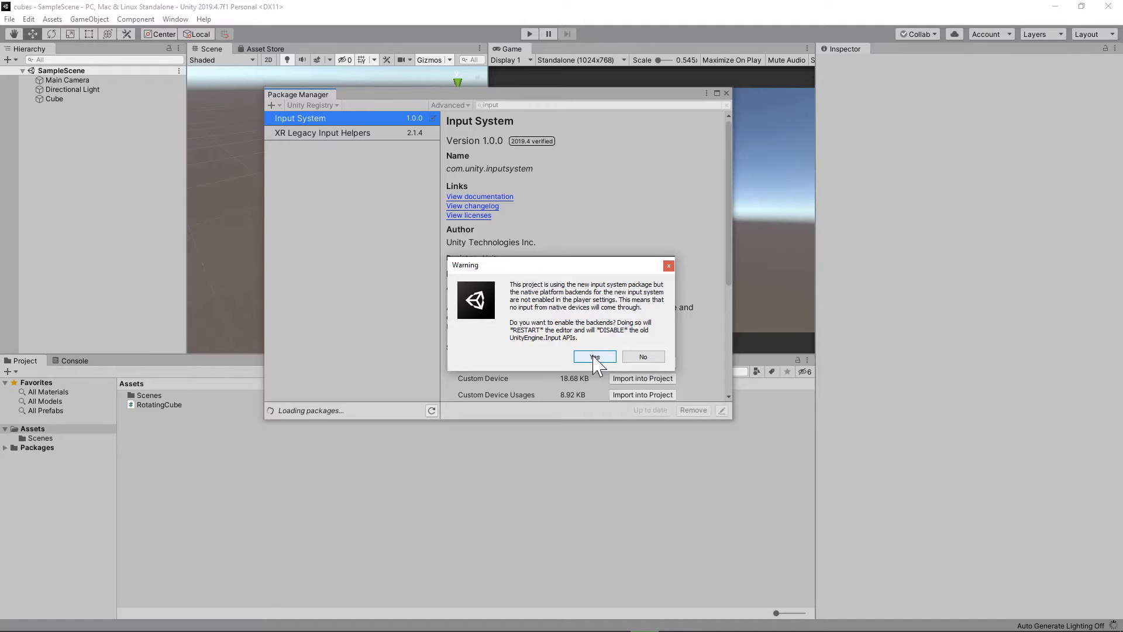
Accept enabling the new Input System backends and let the editor restart.
left_click(593, 357)
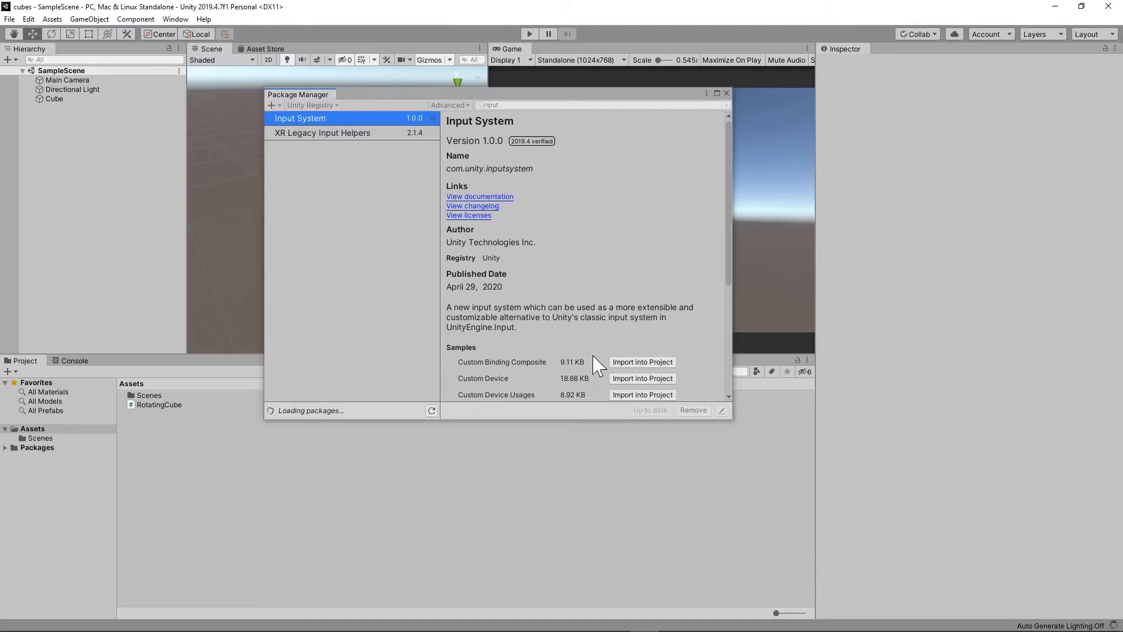
left_click(727, 93)
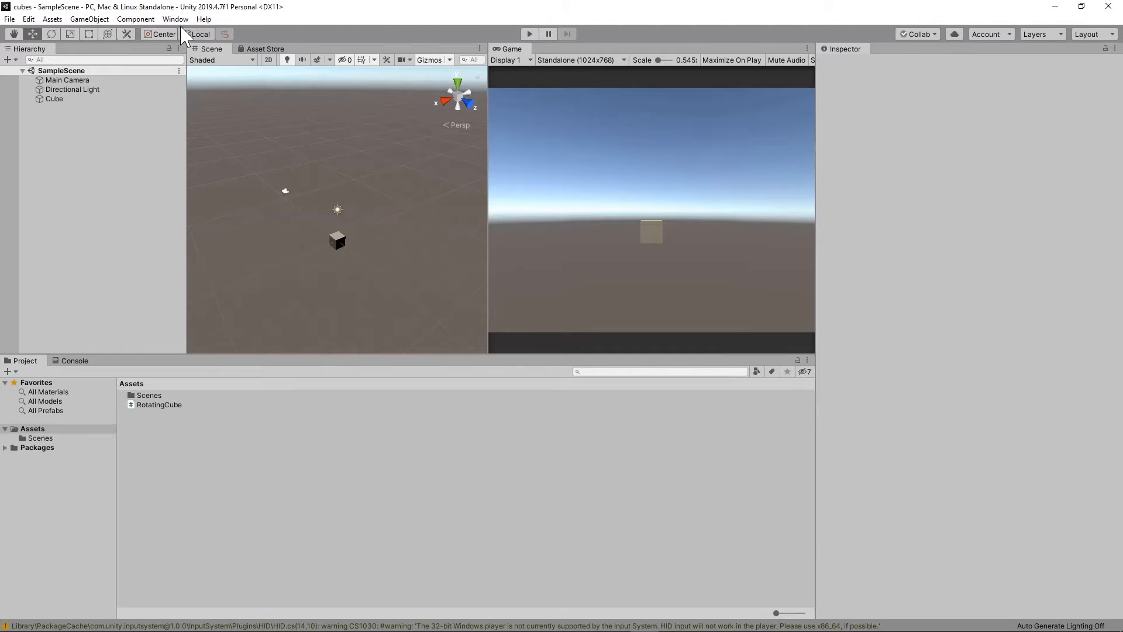
left_click(175, 19)
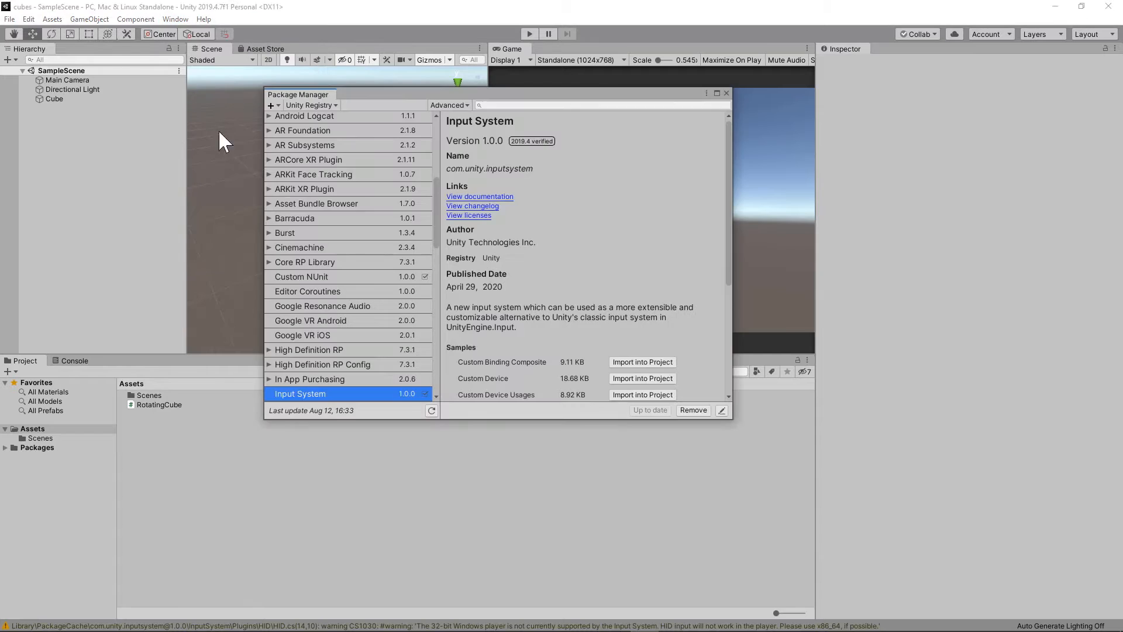
mouse_move(581, 398)
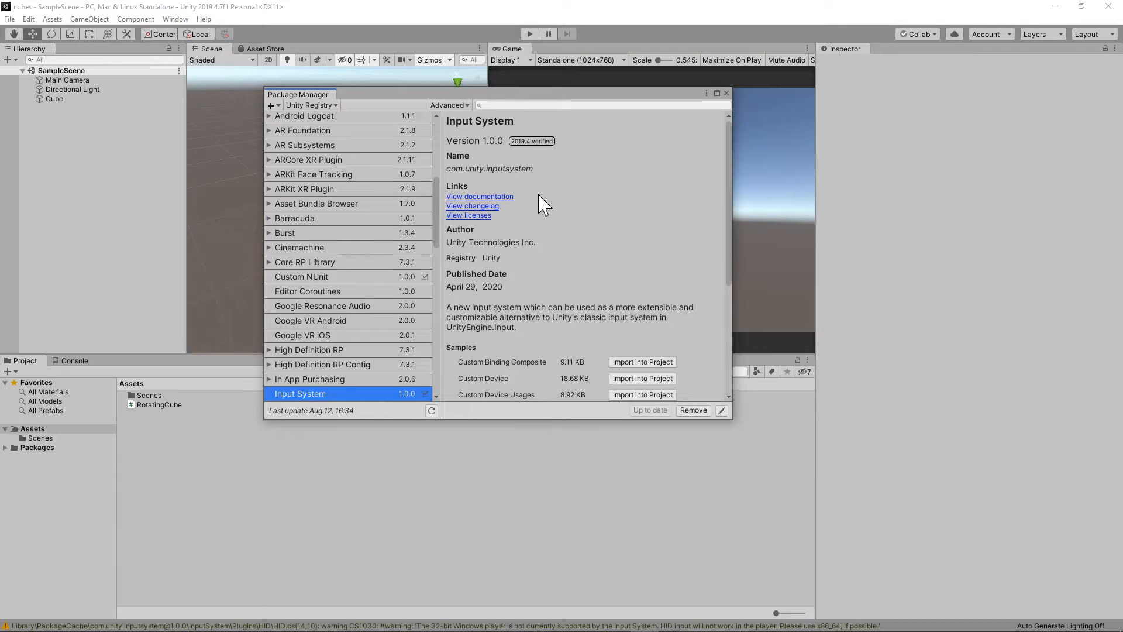
left_click(726, 93)
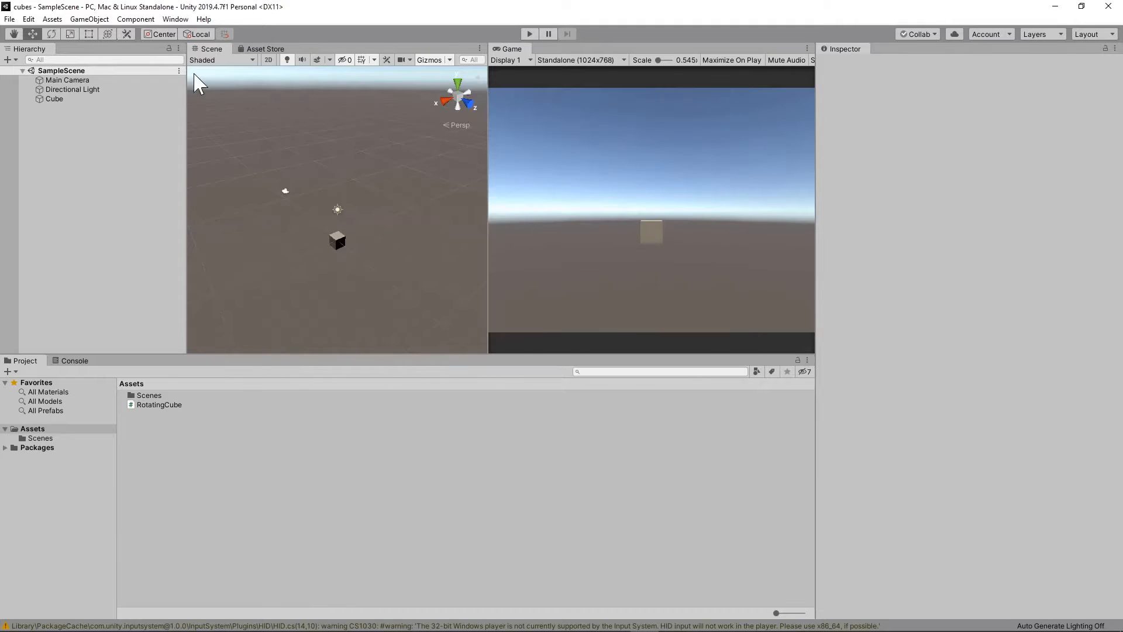
Create the Input System settings asset from Project Settings > Input System Package.
left_click(28, 18)
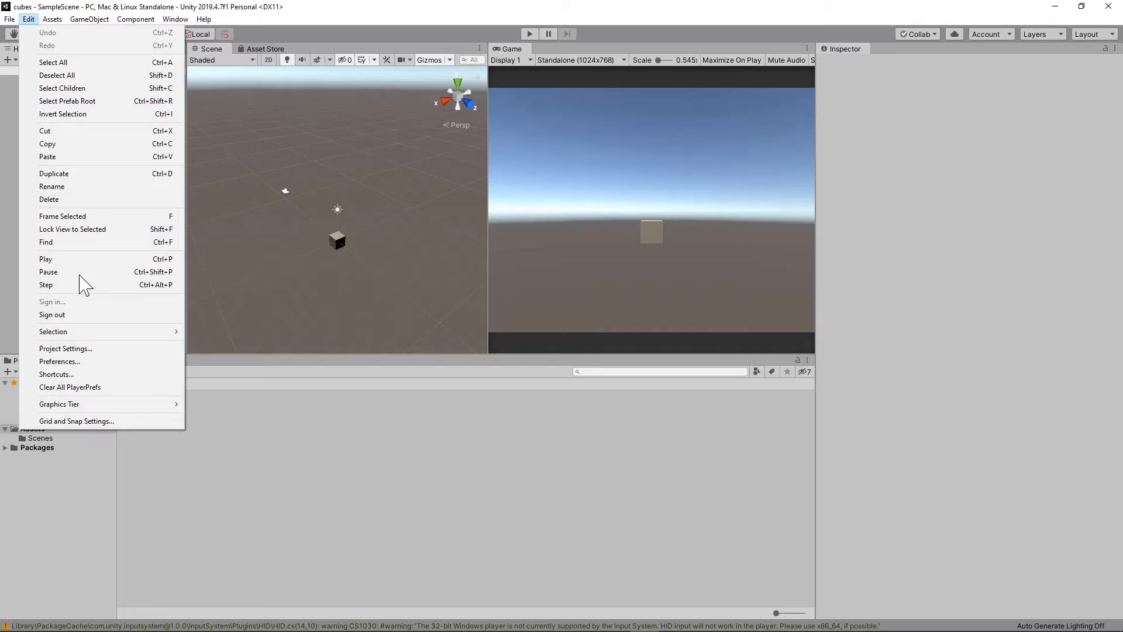
left_click(64, 348)
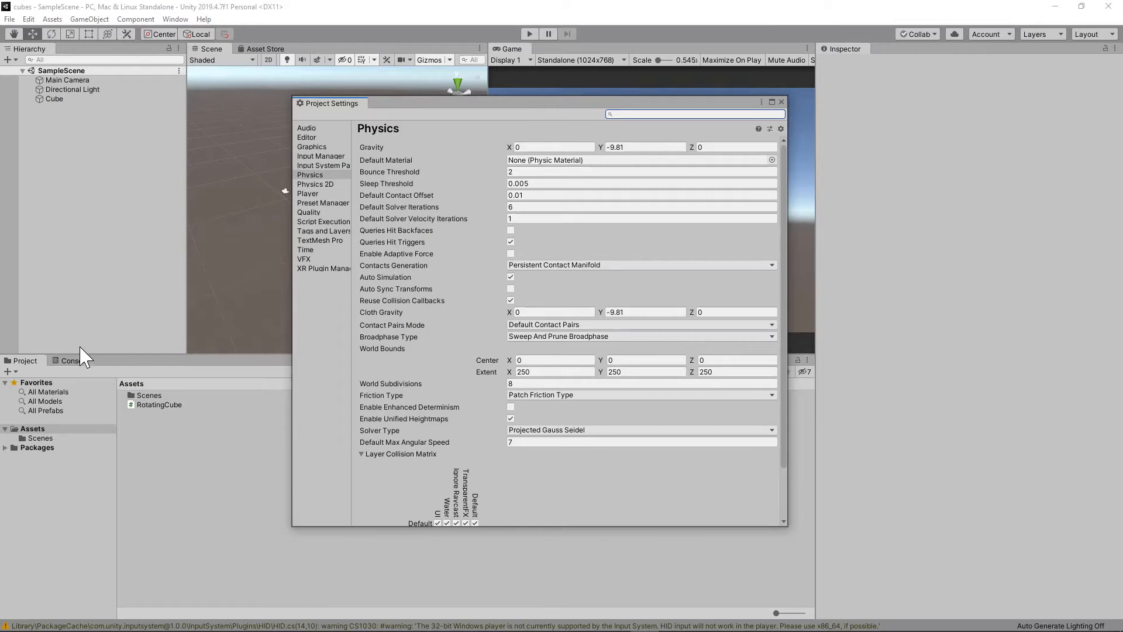
left_click(322, 156)
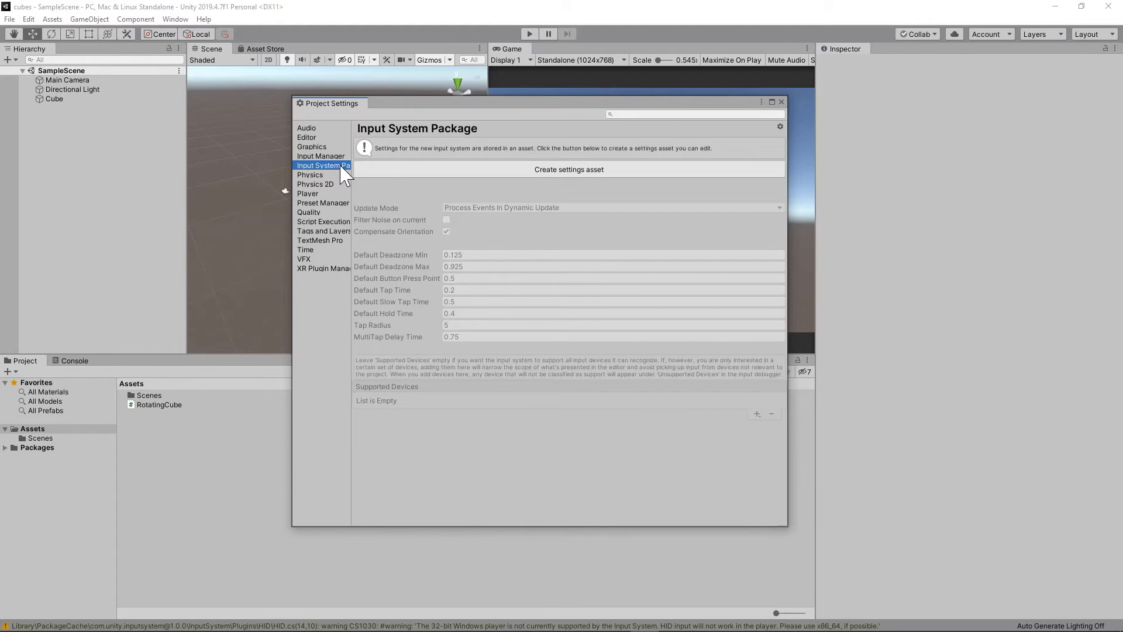
mouse_move(507, 226)
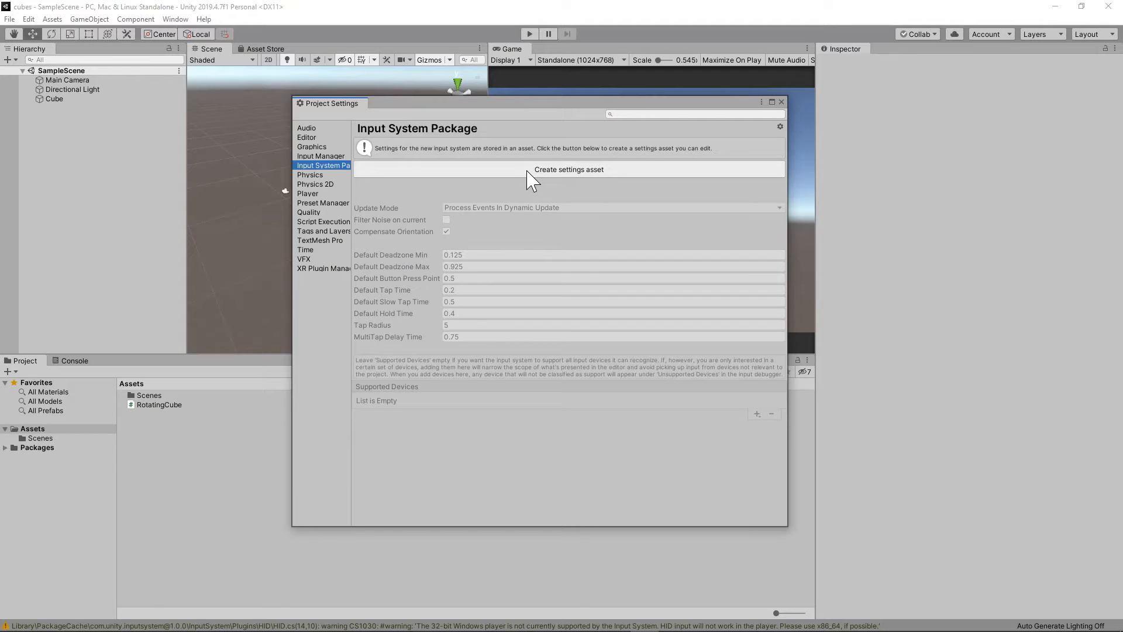
left_click(569, 169)
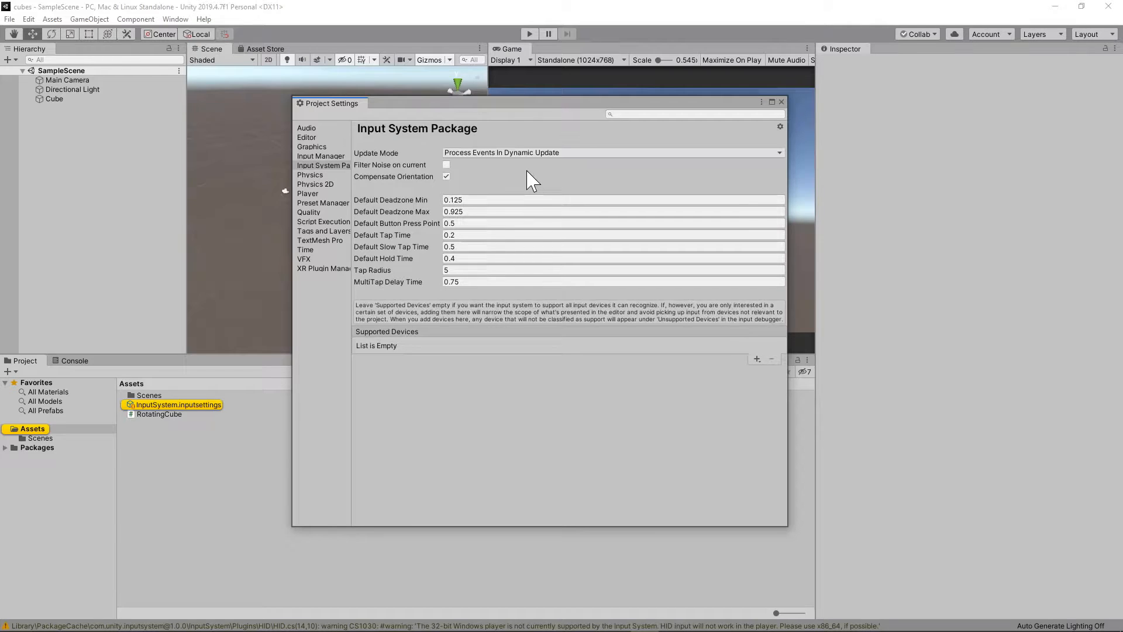
left_click(309, 193)
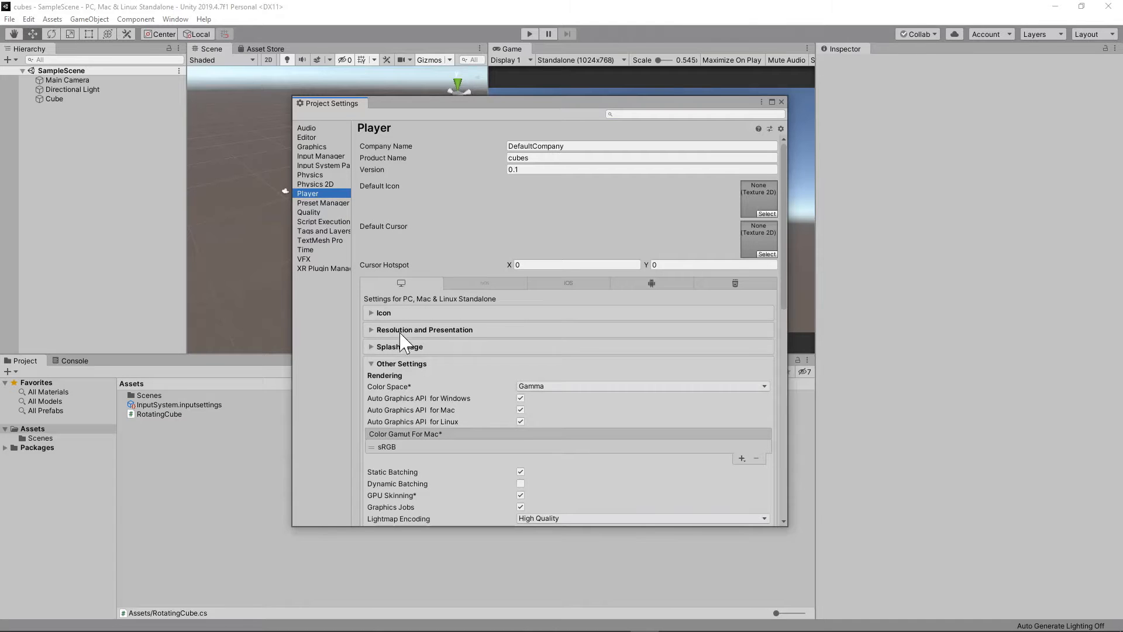
Set Player's Active Input Handling to Input System Package (New).
scroll("down", 3)
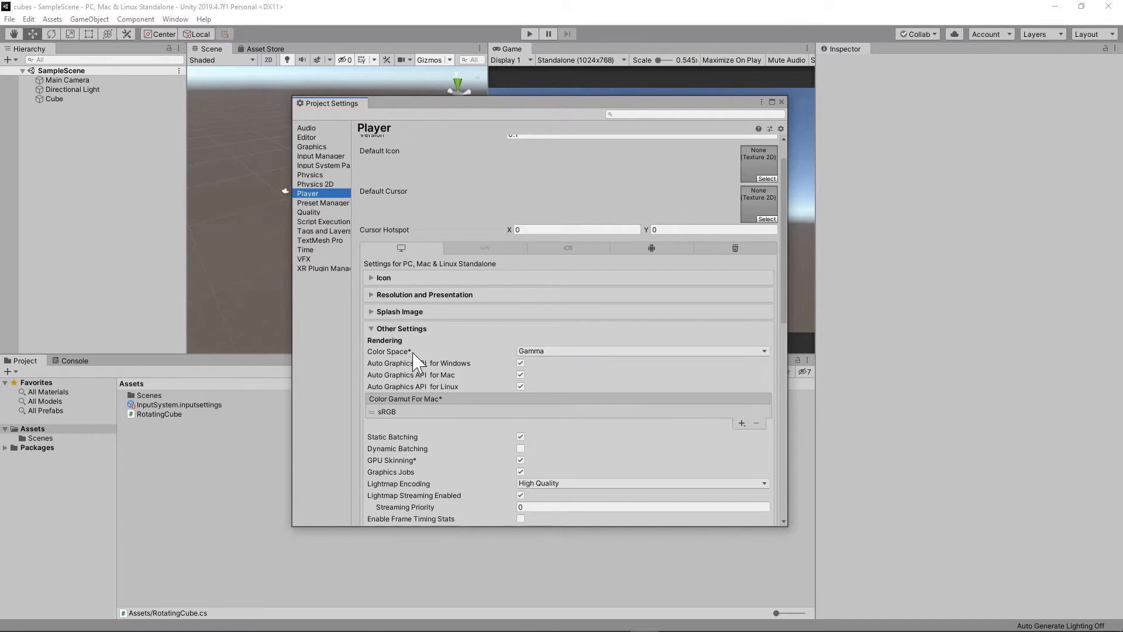
scroll("down", 3)
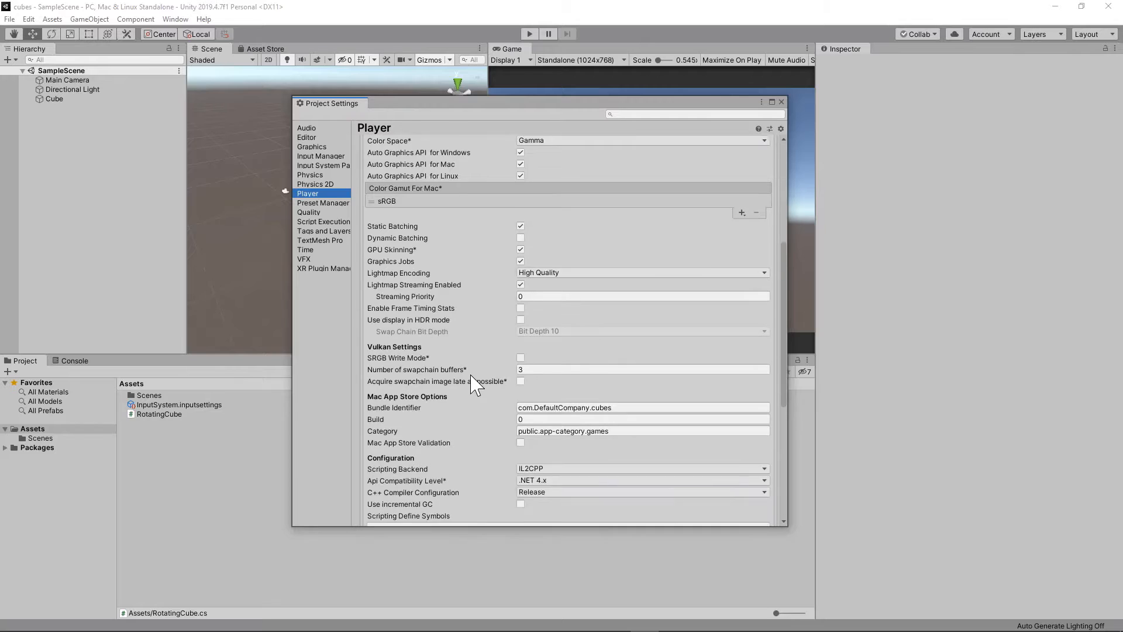
scroll("down", 3)
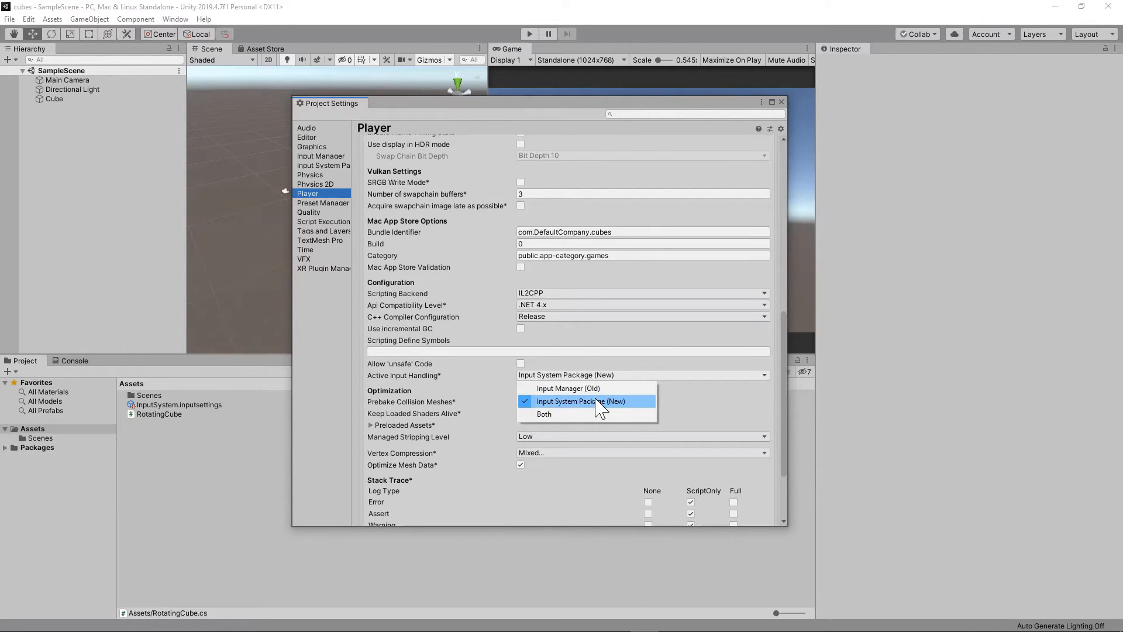
left_click(581, 401)
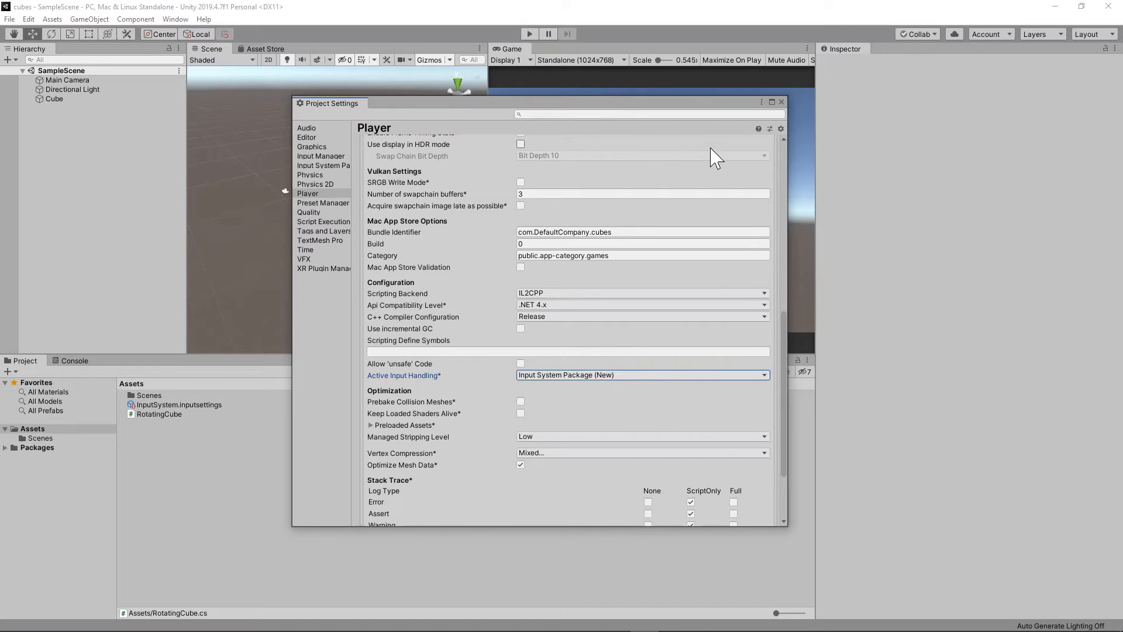
Close Project Settings and open the RotatingCube script in Visual Studio.
left_click(781, 101)
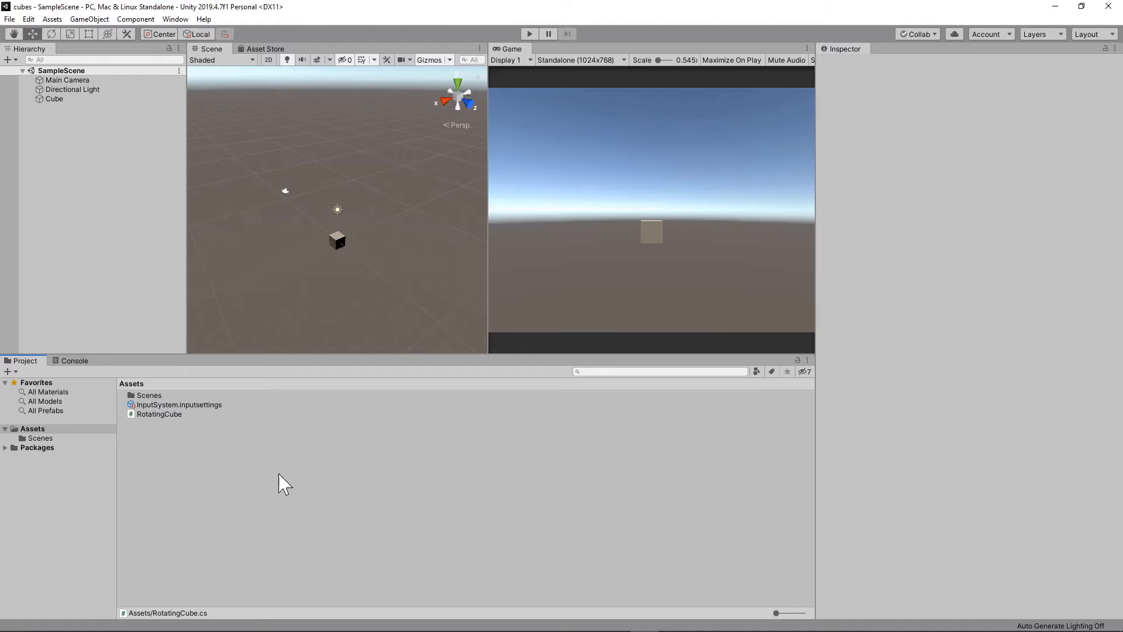
left_click(159, 414)
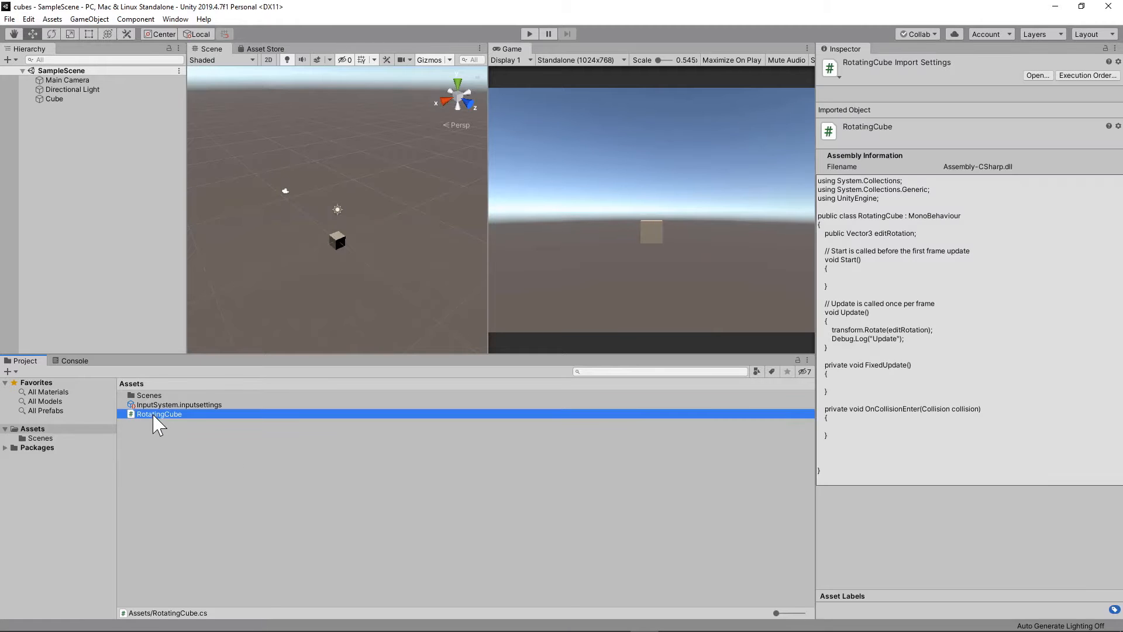
double_click(158, 414)
type("using")
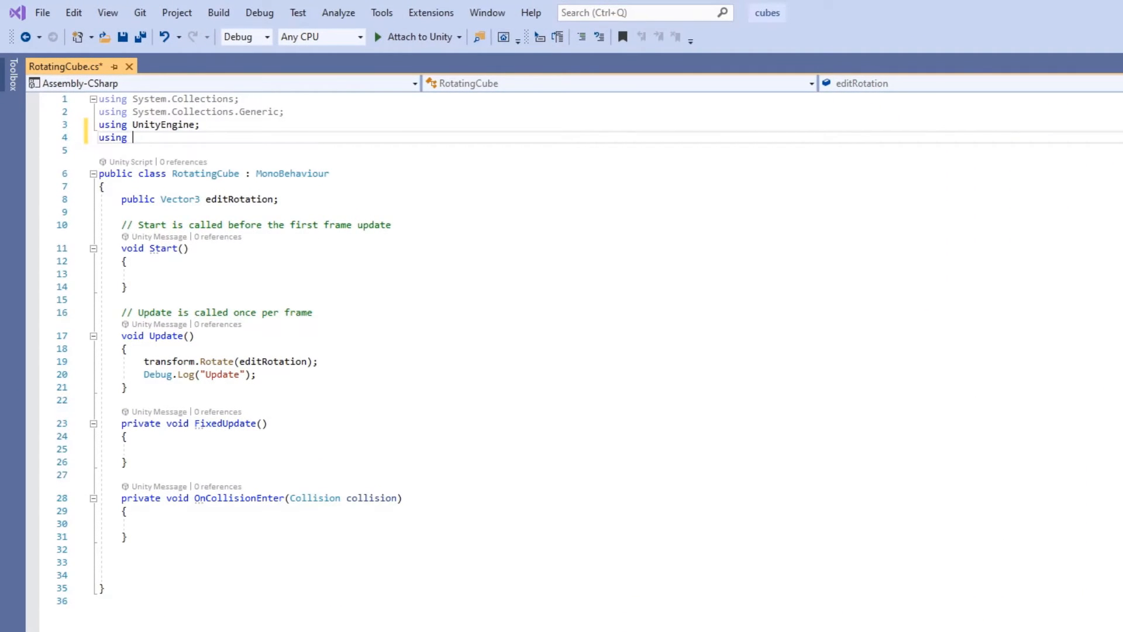
Add 'using UnityEngine.InputSystem;' to the RotatingCube script.
type("unityEngine")
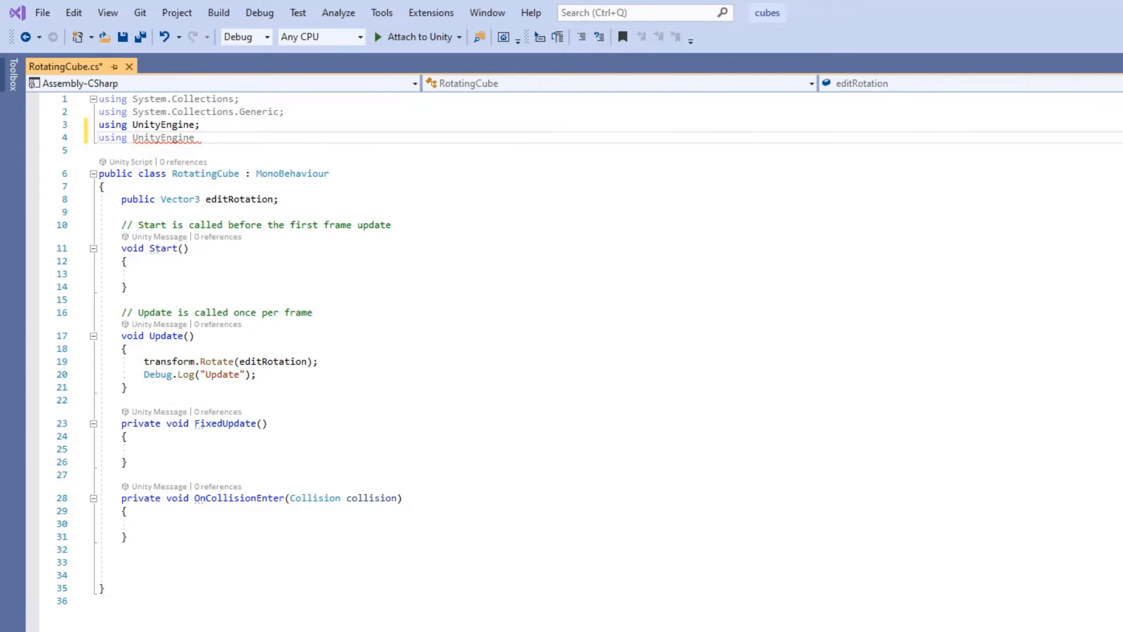
type(".i")
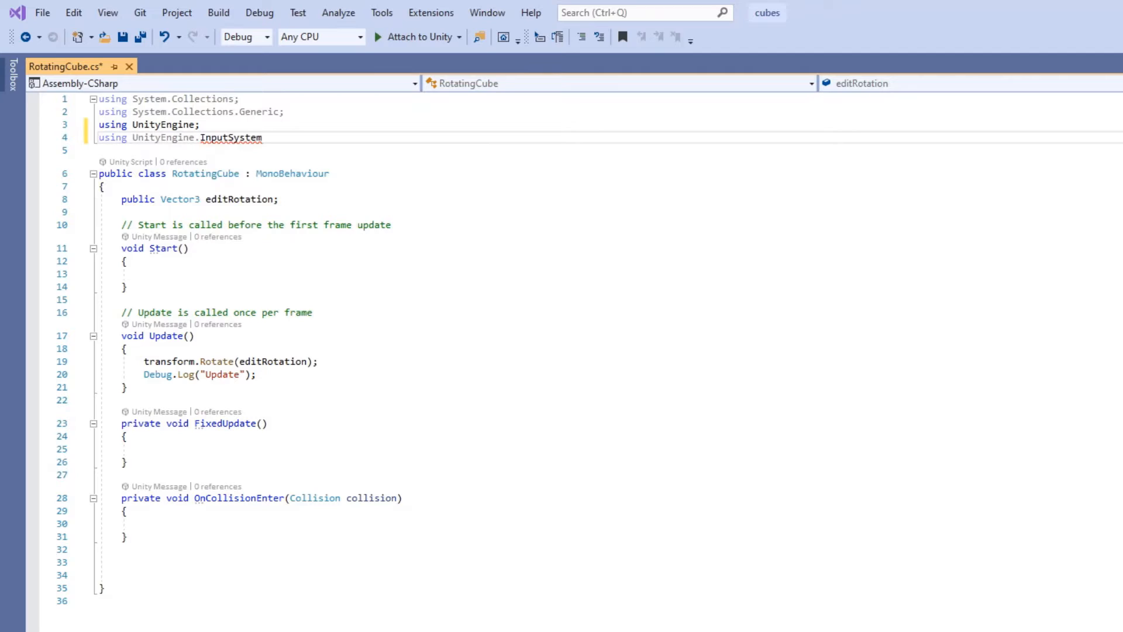
type(";")
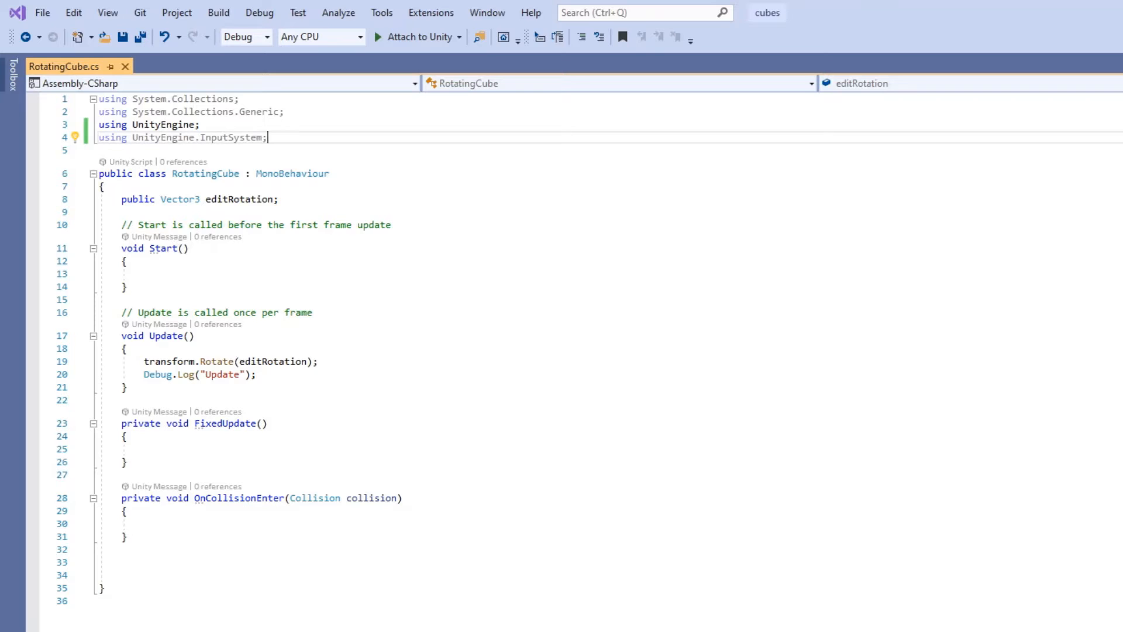
Declare 'public Keyboard keyboard;' below editRotation and start the keyboard assignment in Start.
left_click(125, 212)
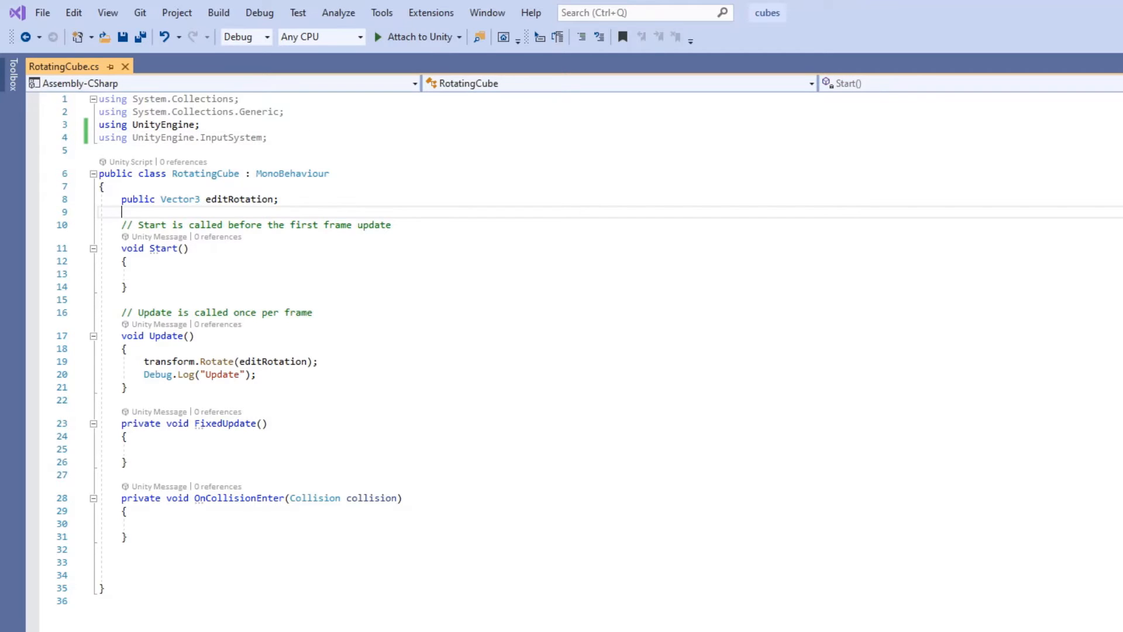
type("public")
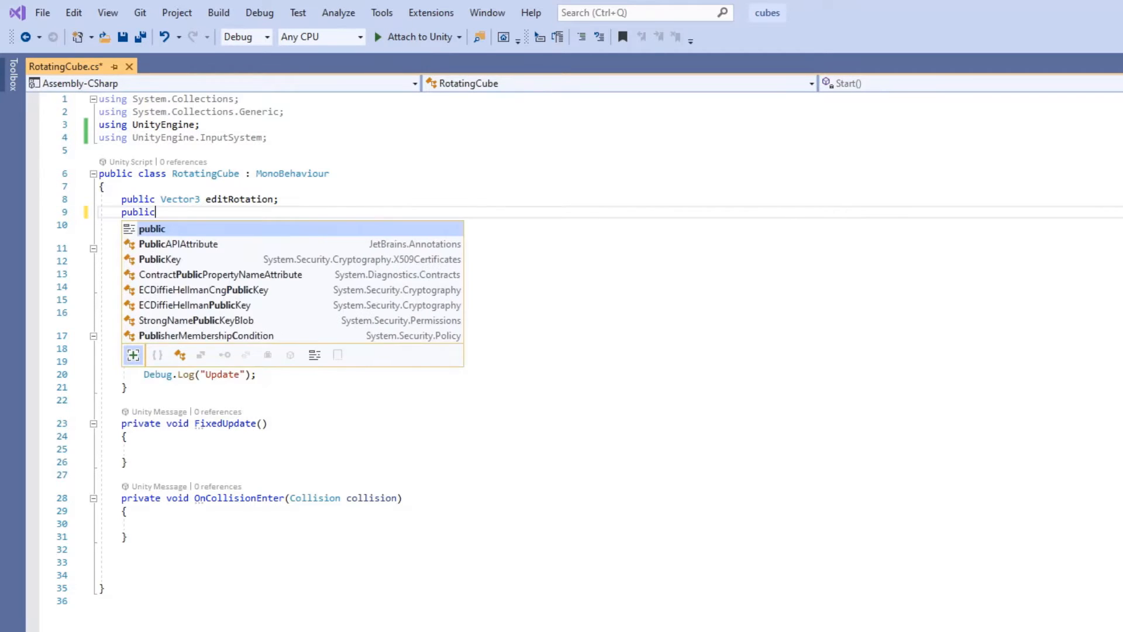
type("Keyboard keyboard;")
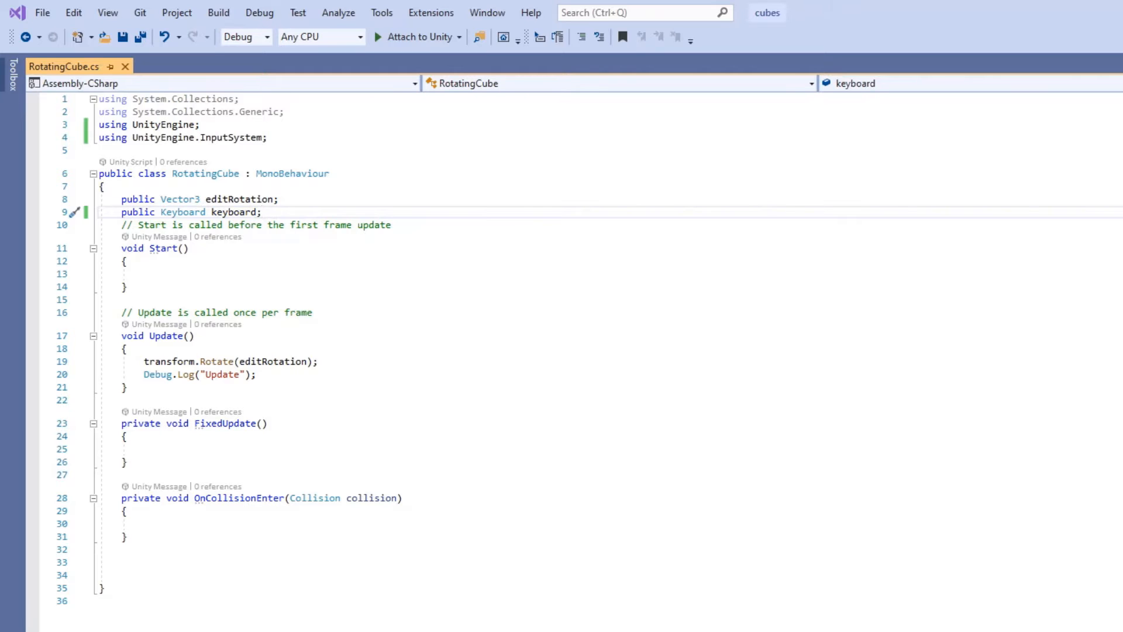
type("keyboard =")
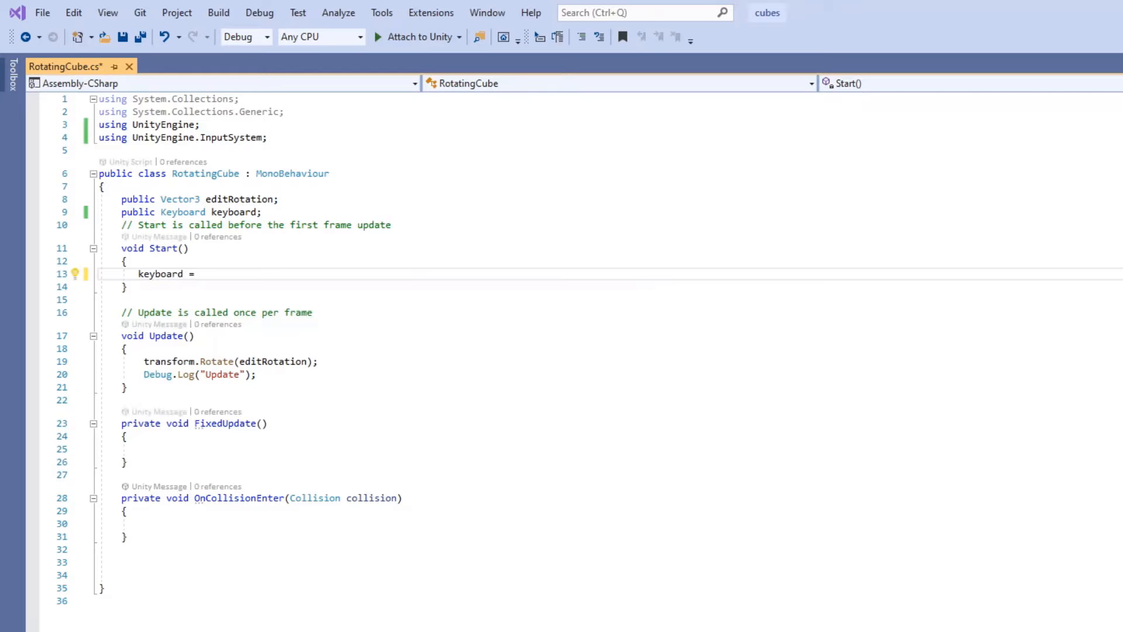
Assign keyboard = Keyboard.current in Start and begin an if at the top of Update.
type("Keyboard.current;")
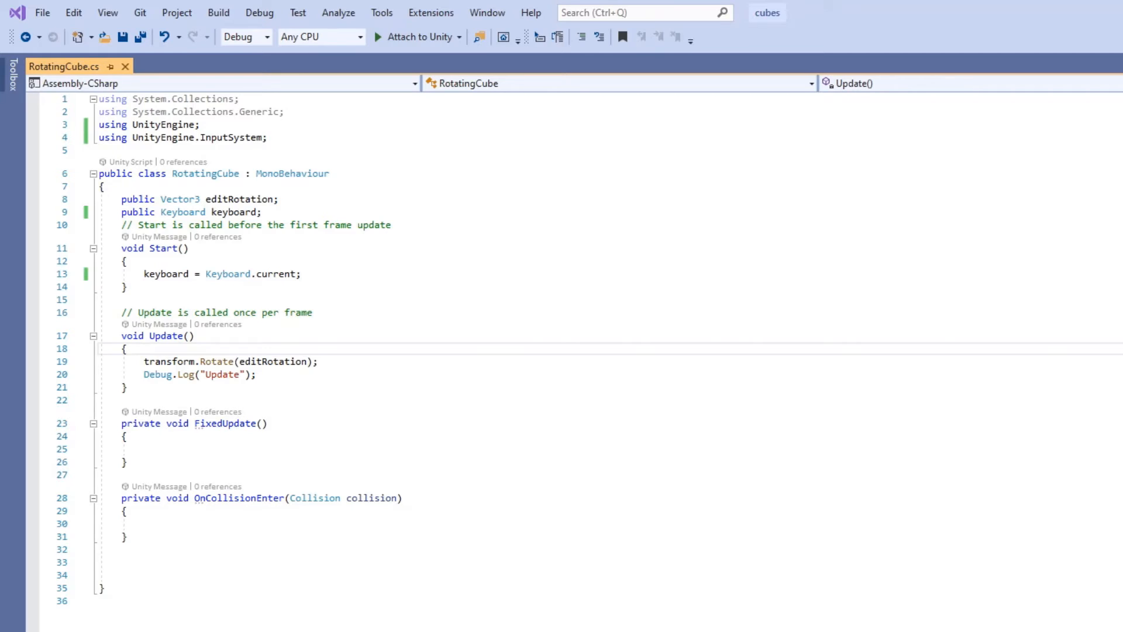
type("if(")
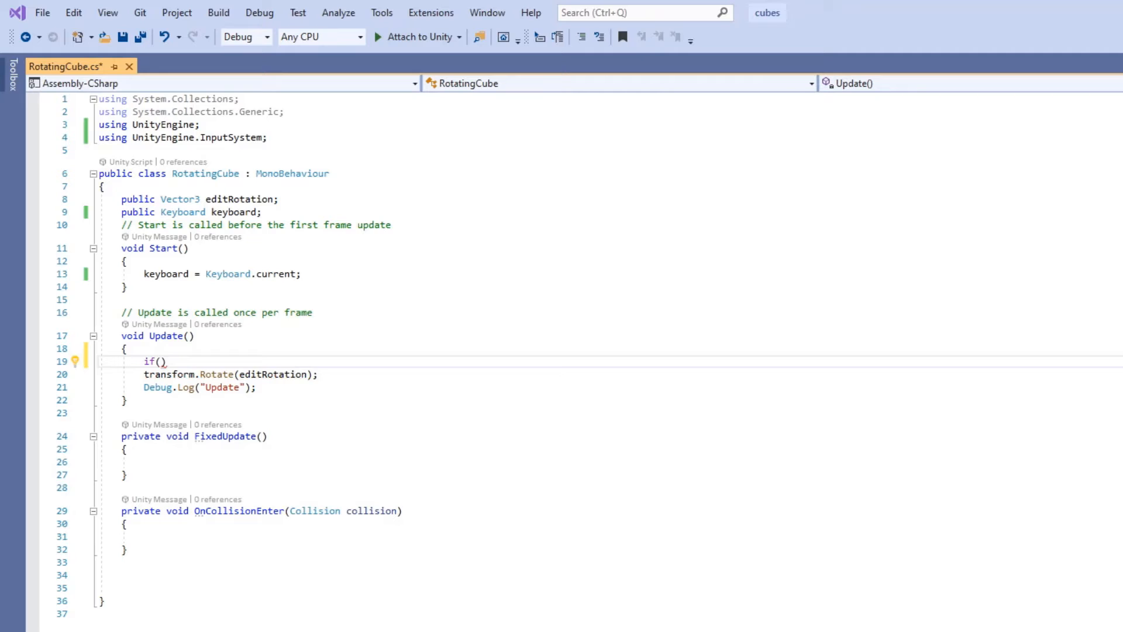
Log 'no keyboard' and return when keyboard is null; rotate only while wKey.isPressed.
type("keyboard == null")
type("return;")
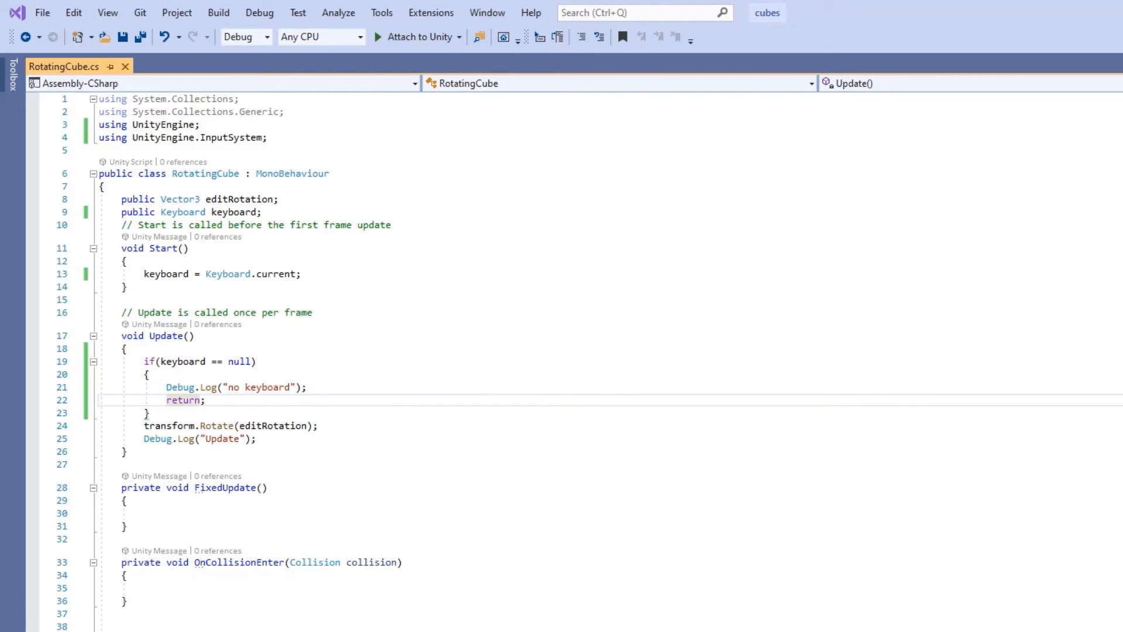
type("if")
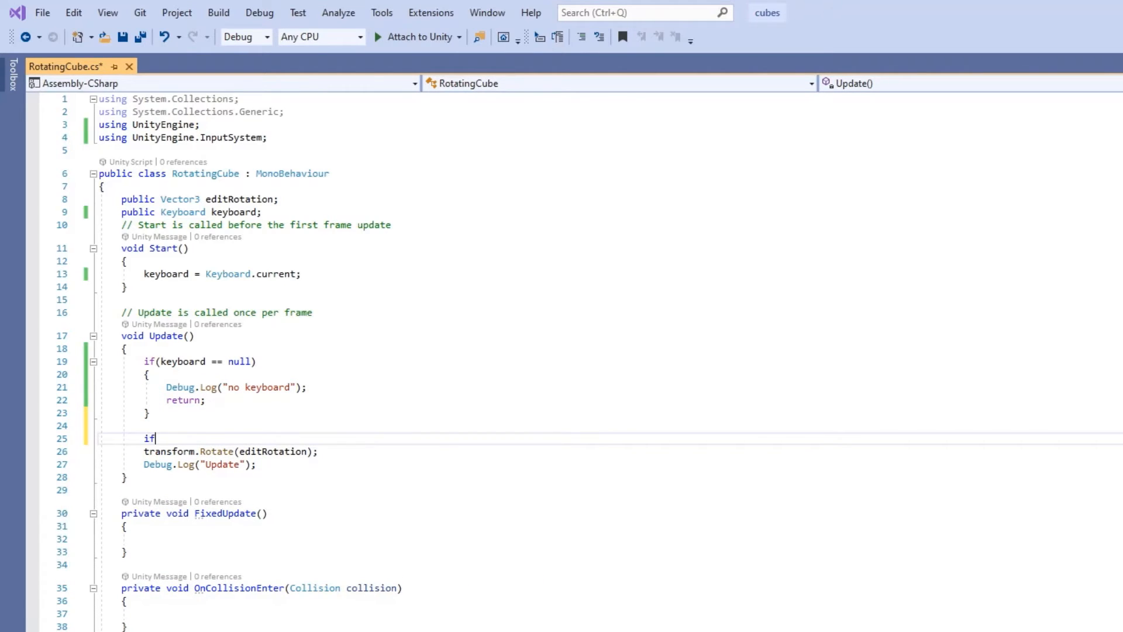
type("(keyboard.")
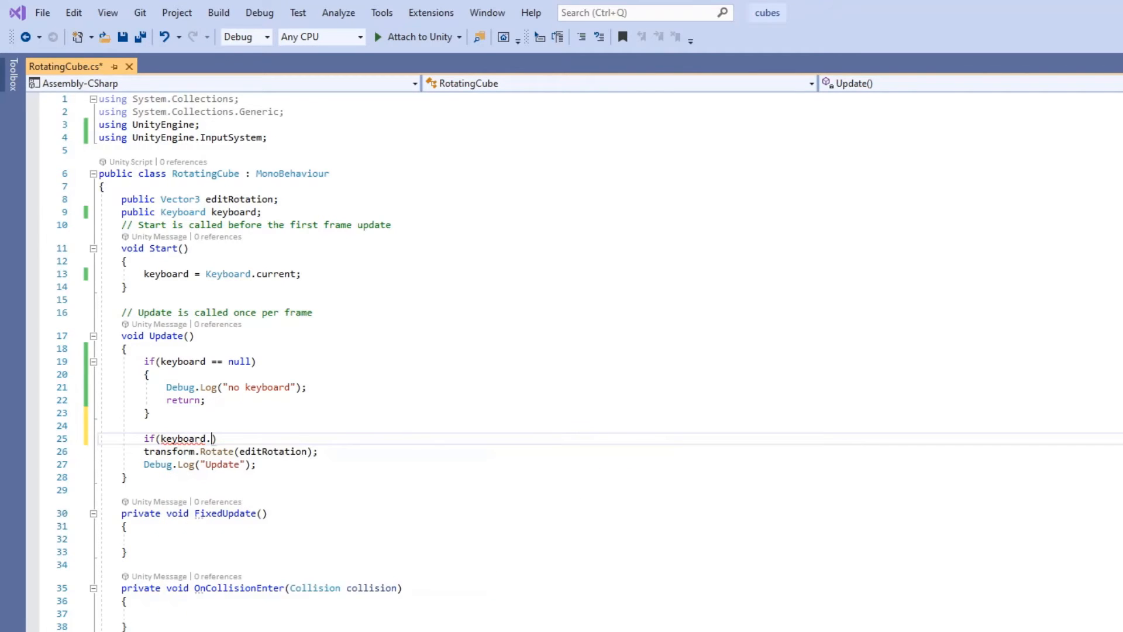
type("wKey.")
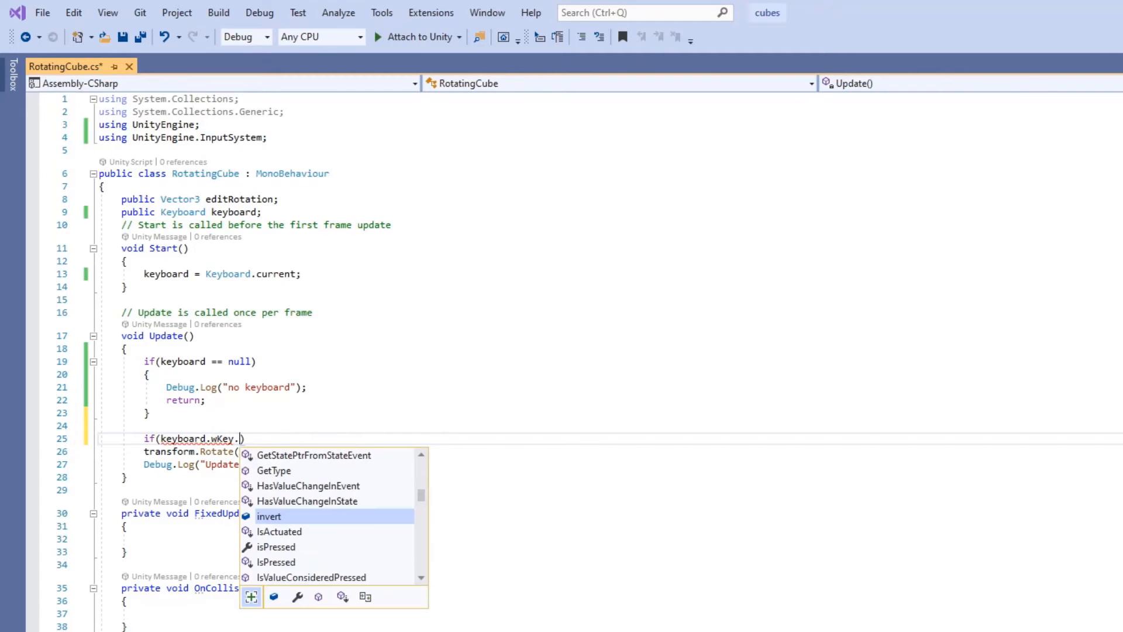
type("isPressed")
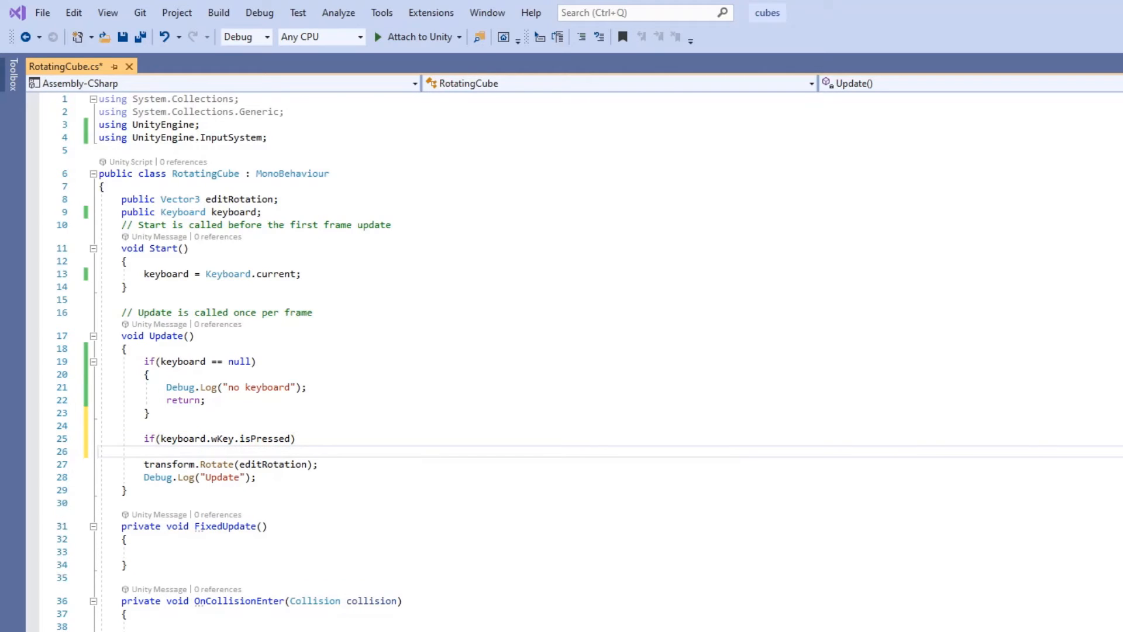
type("{")
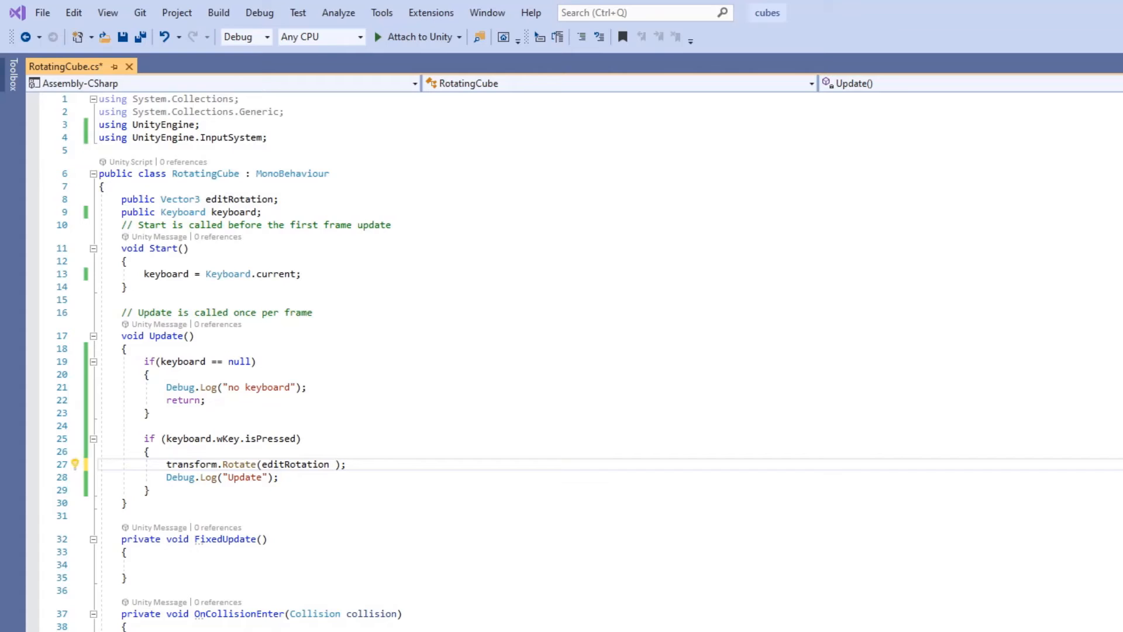
Change Rotate to use editRotation * Time.deltaTime, save, and return to Unity.
type("*")
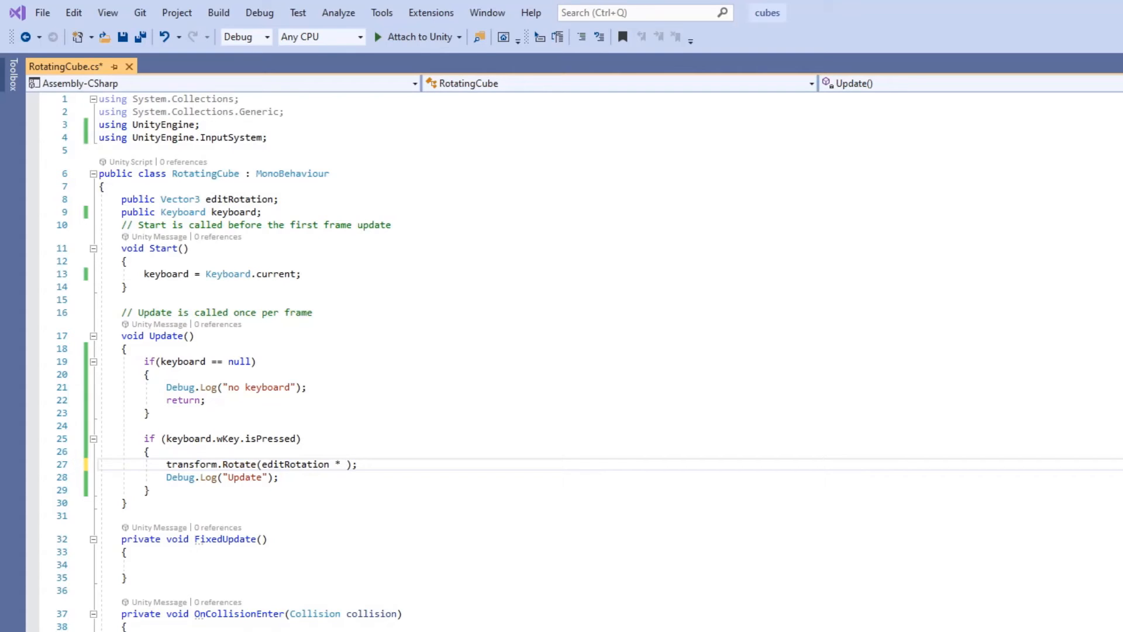
type("time")
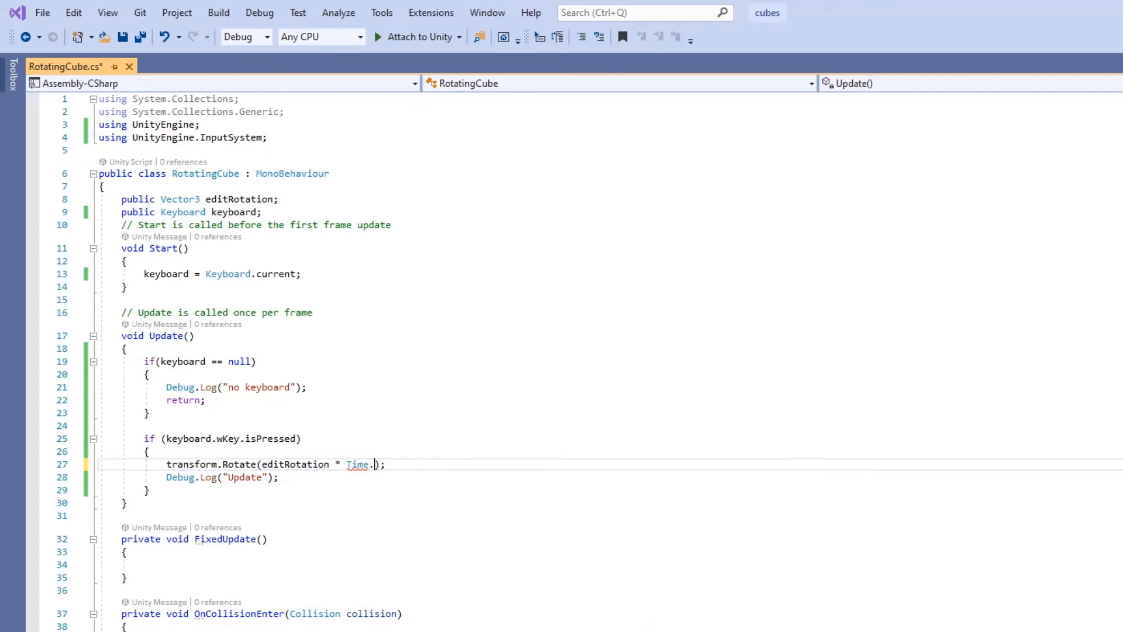
type("deltaTime")
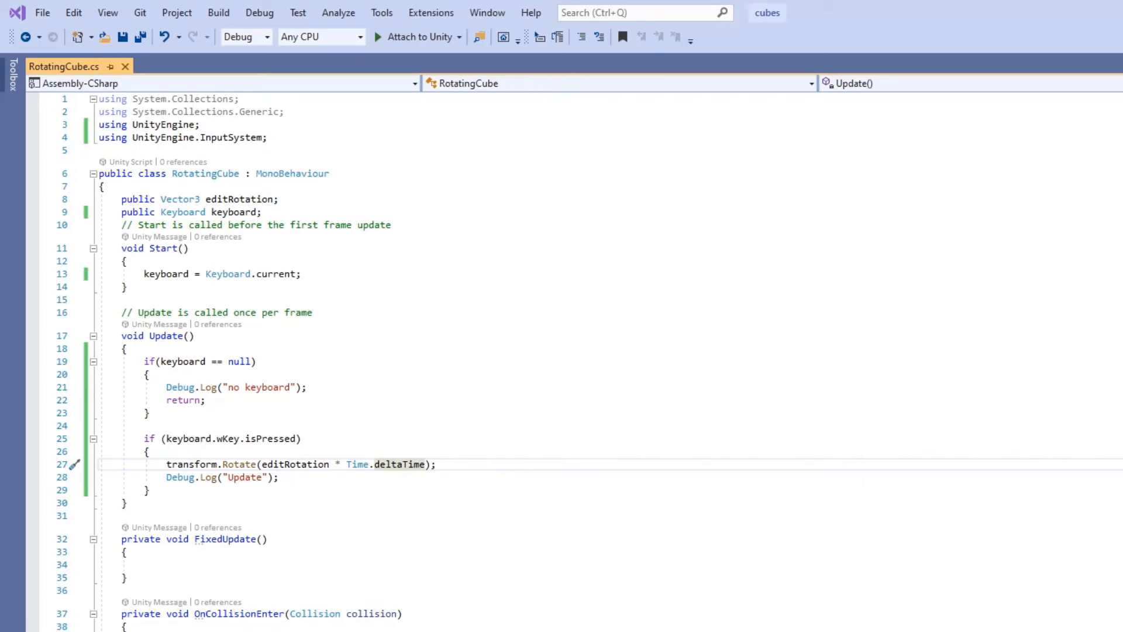
left_click(425, 464)
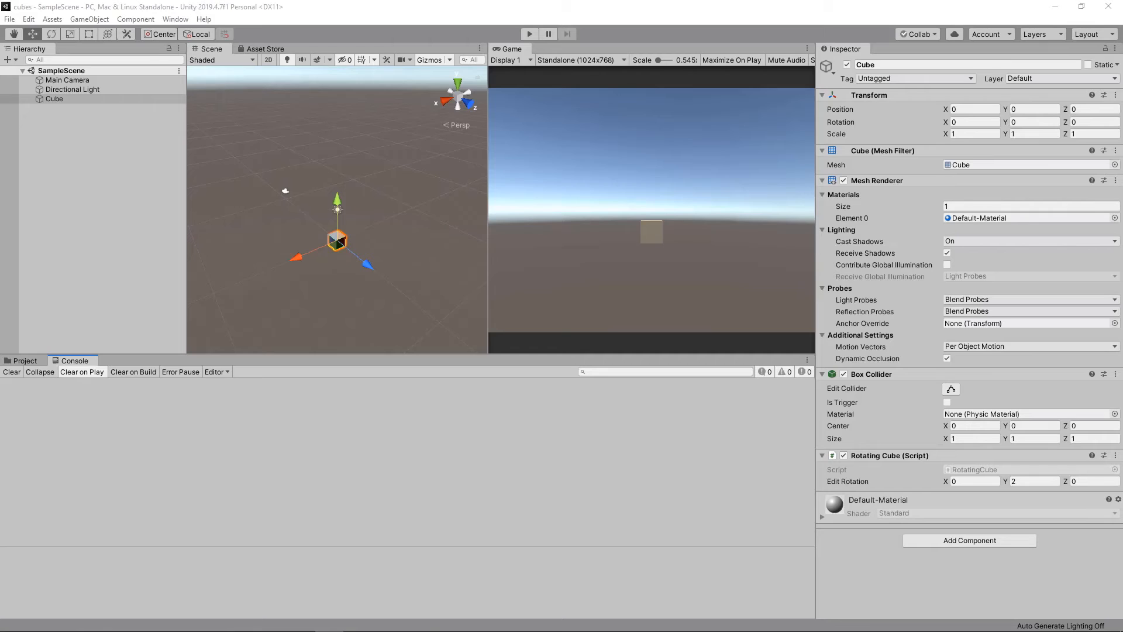
mouse_move(527, 39)
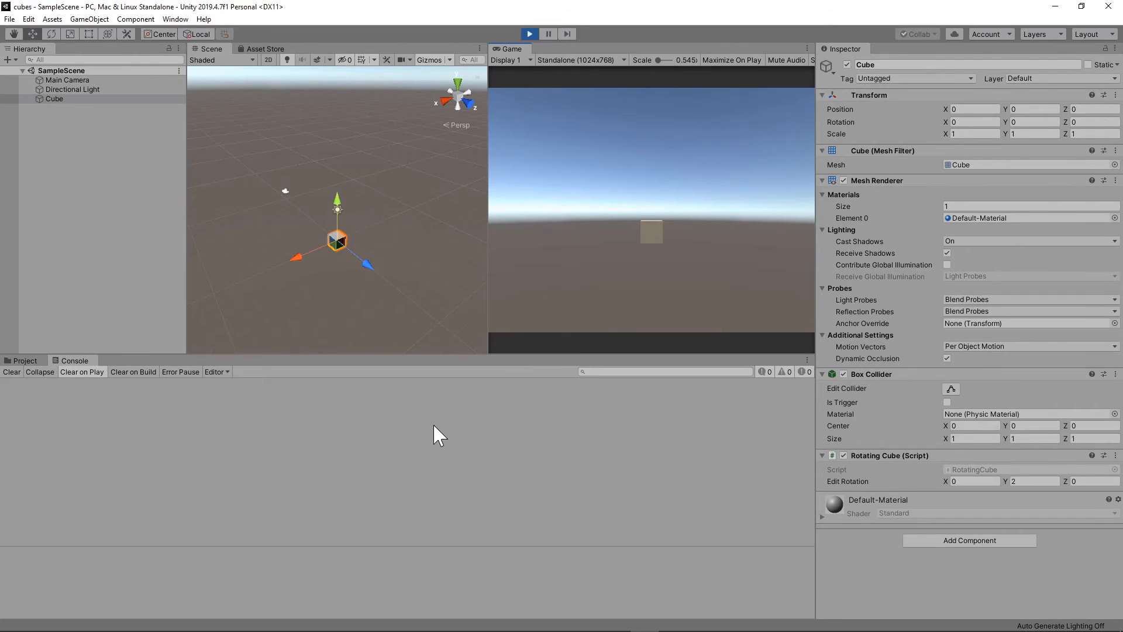
Play the scene, hold W to rotate the cube, then stop Play mode.
left_click(530, 34)
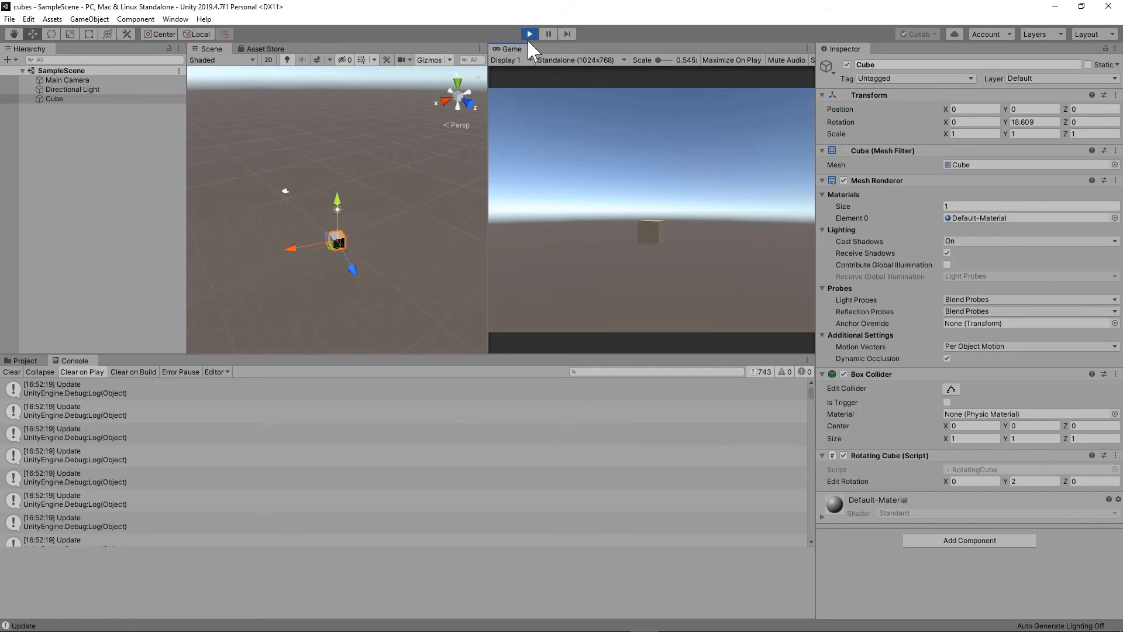
left_click(529, 34)
type("50")
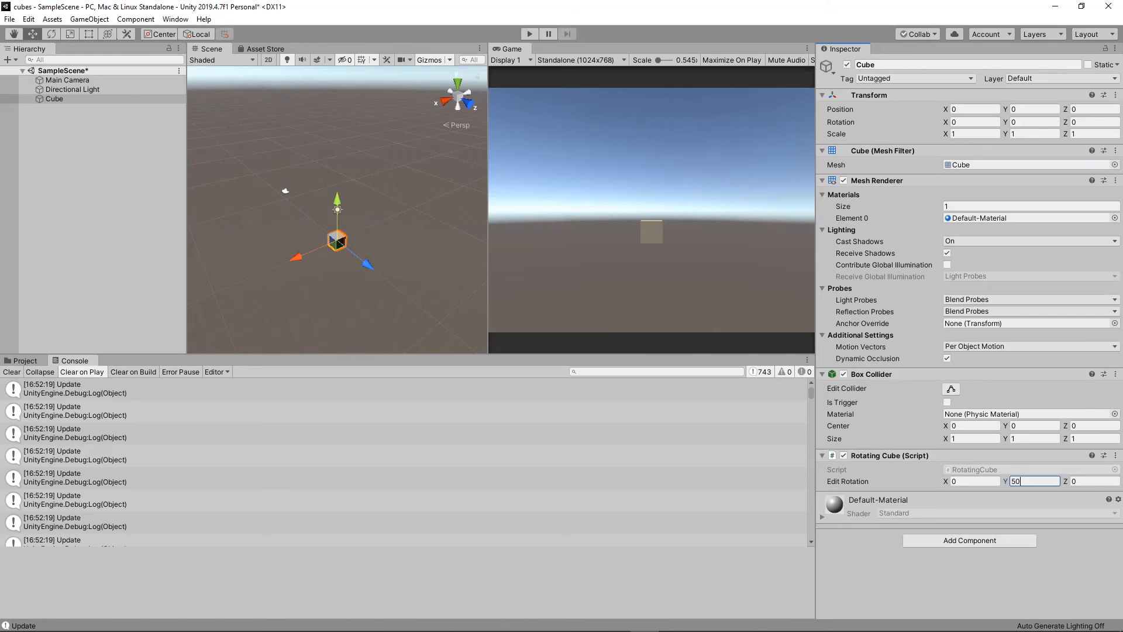
mouse_move(486, 126)
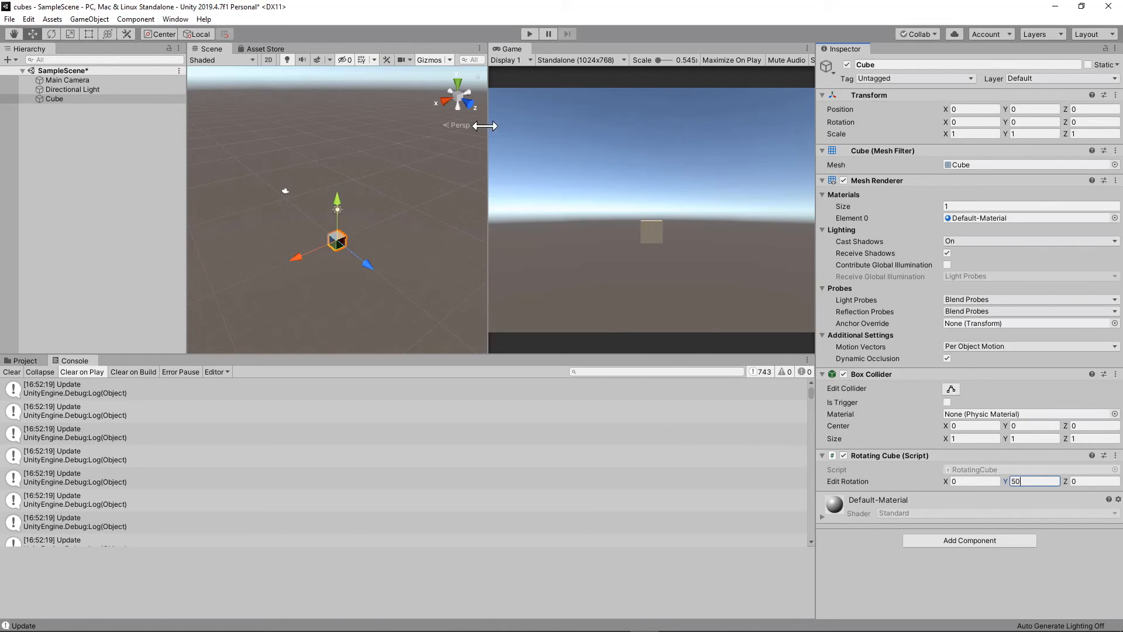
mouse_move(528, 33)
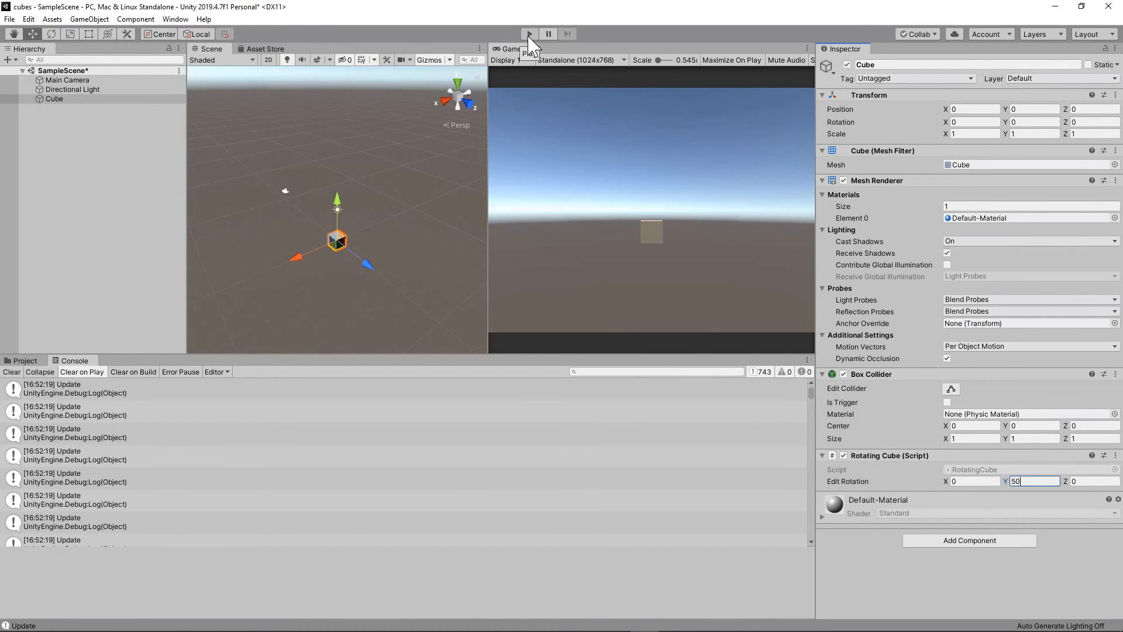
Start a new play test with Edit Rotation Y set to 50.
left_click(528, 34)
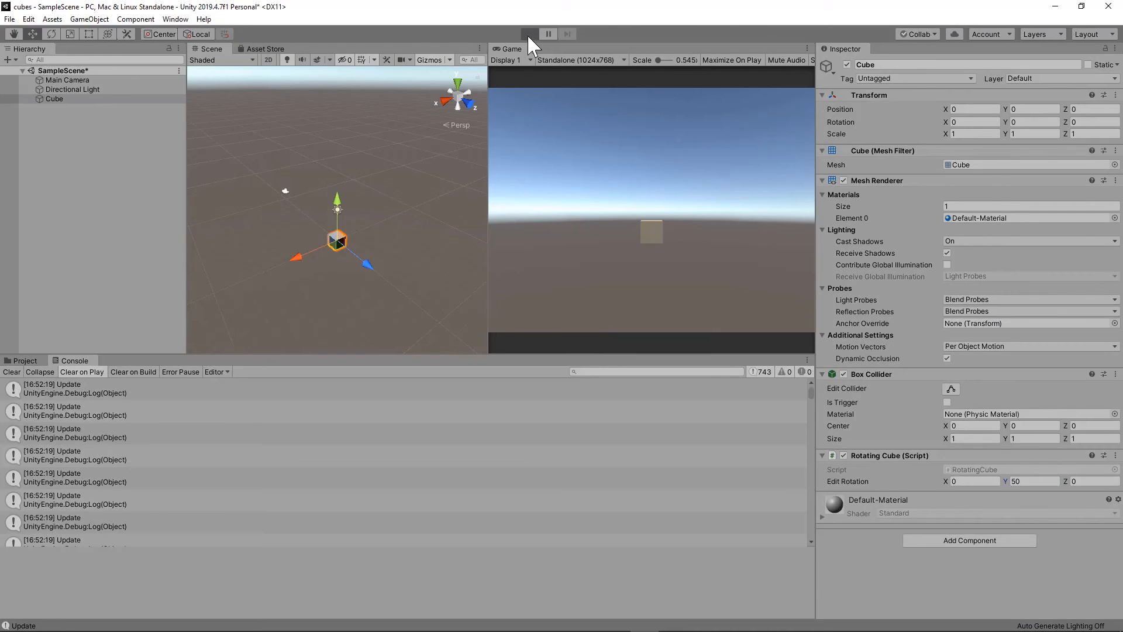
Play-test the cube spinning at Edit Rotation Y 50, then stop Play mode.
left_click(529, 34)
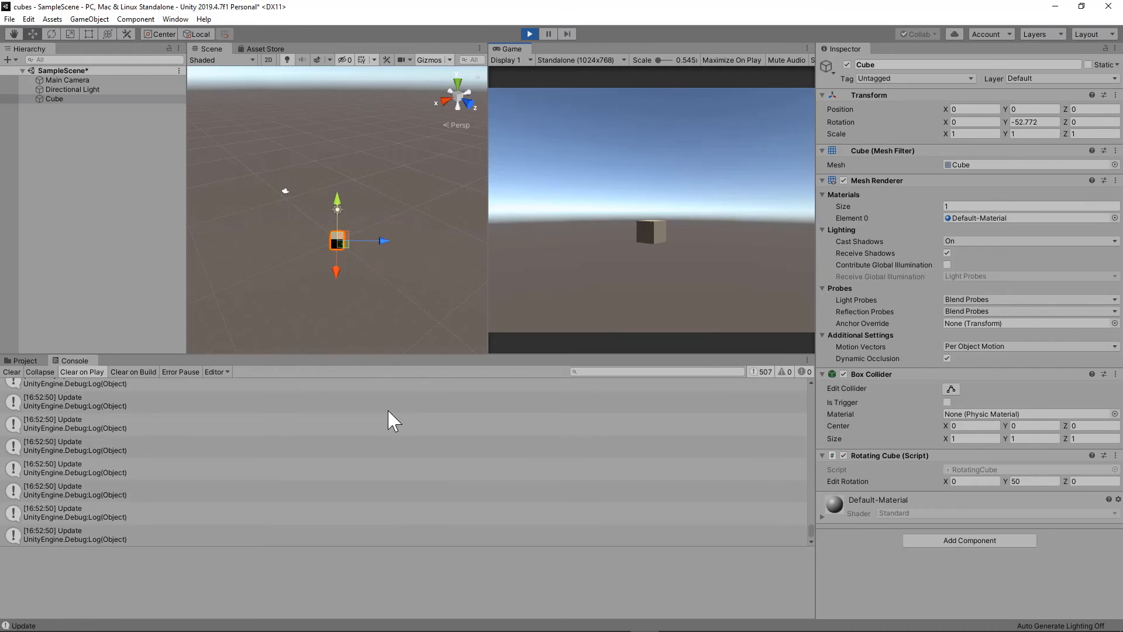
mouse_move(529, 34)
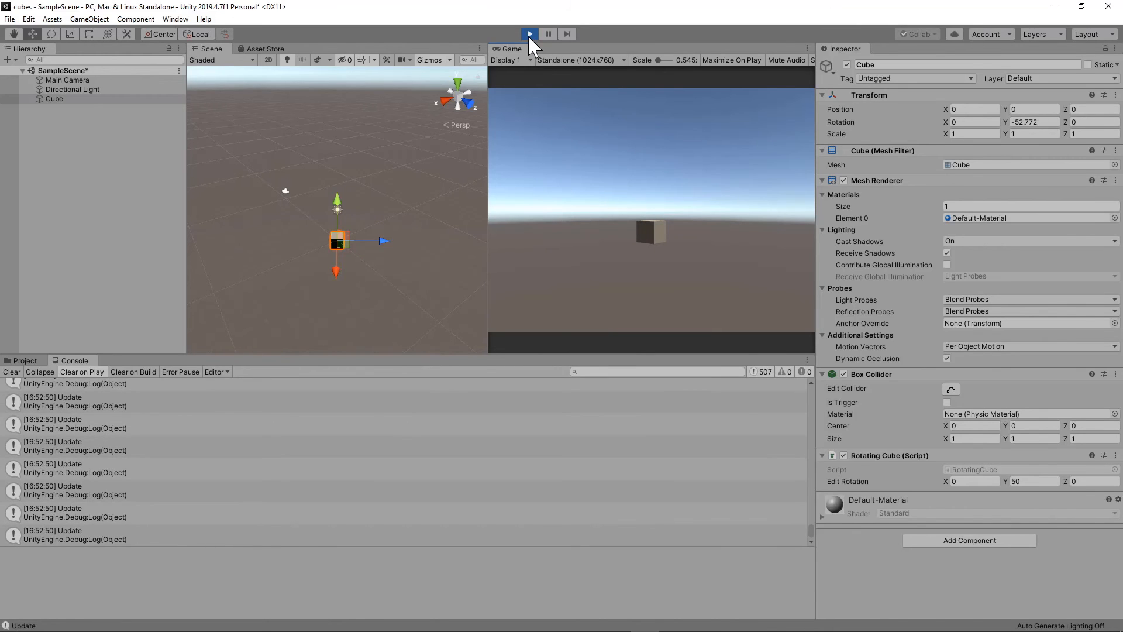
left_click(529, 34)
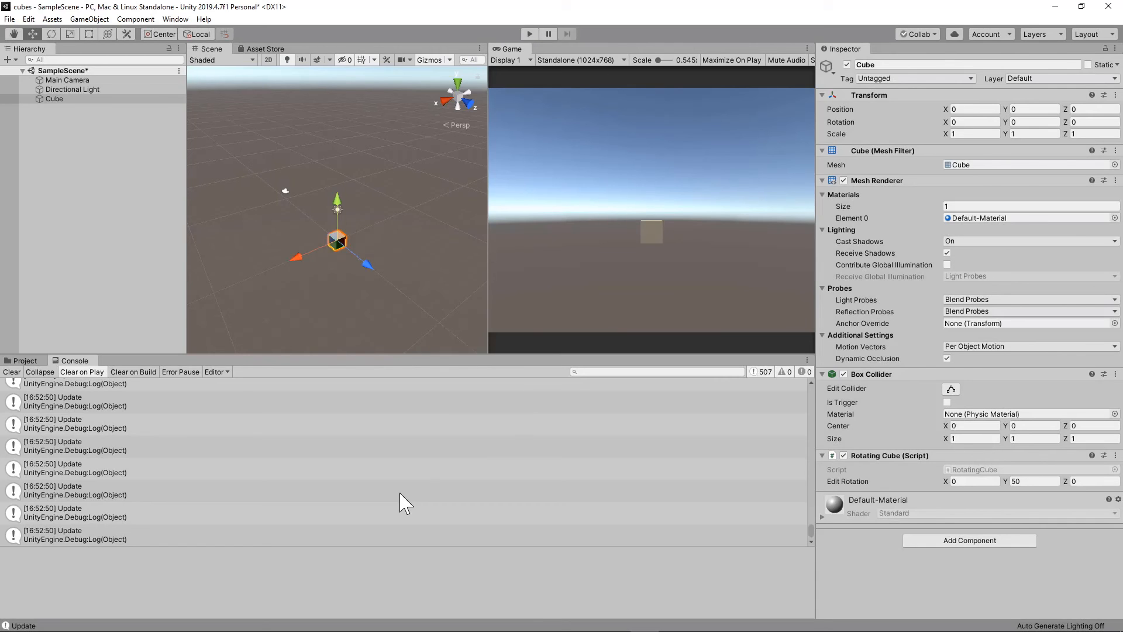